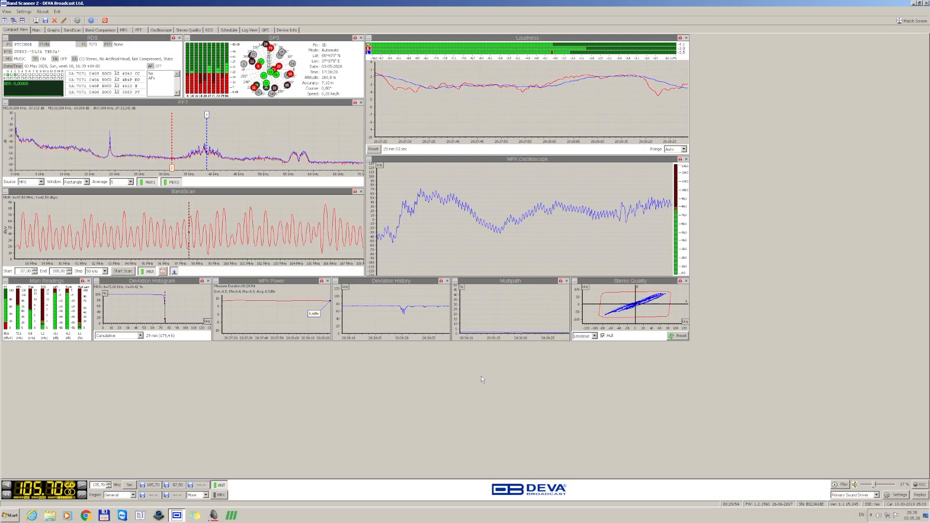
{"action": "mouse_move", "coordinate": [443, 258]}
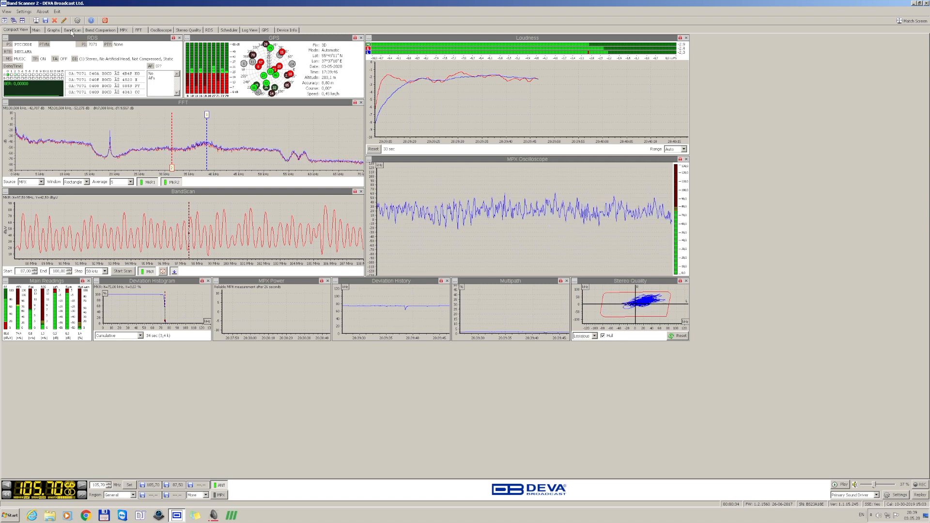
- Show the 87.5–108 MHz band scan with labelled stations and the station table
{"action": "left_click", "coordinate": [71, 30]}
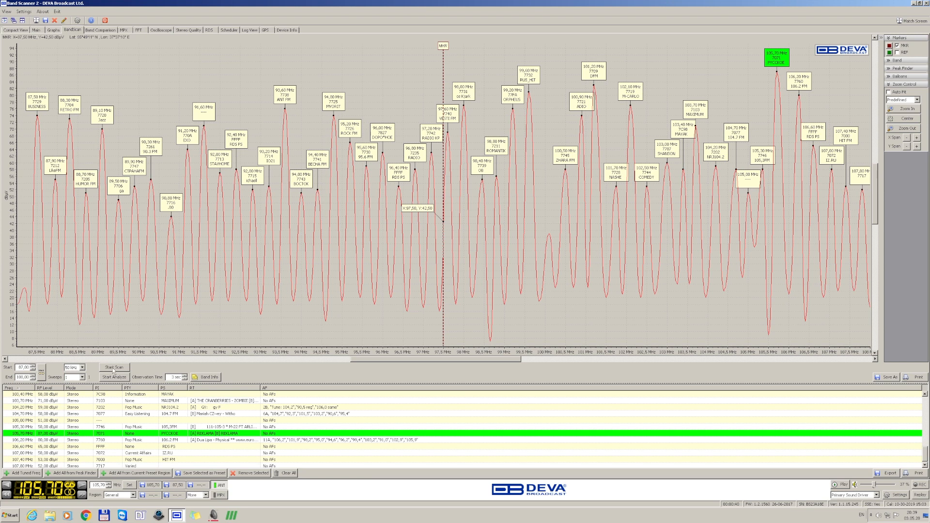
{"action": "mouse_move", "coordinate": [556, 333]}
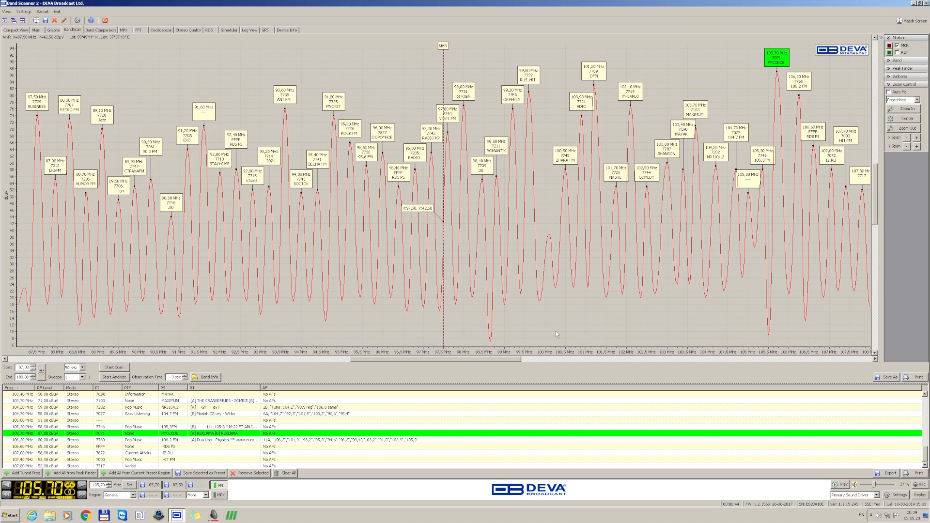
{"action": "mouse_move", "coordinate": [761, 304]}
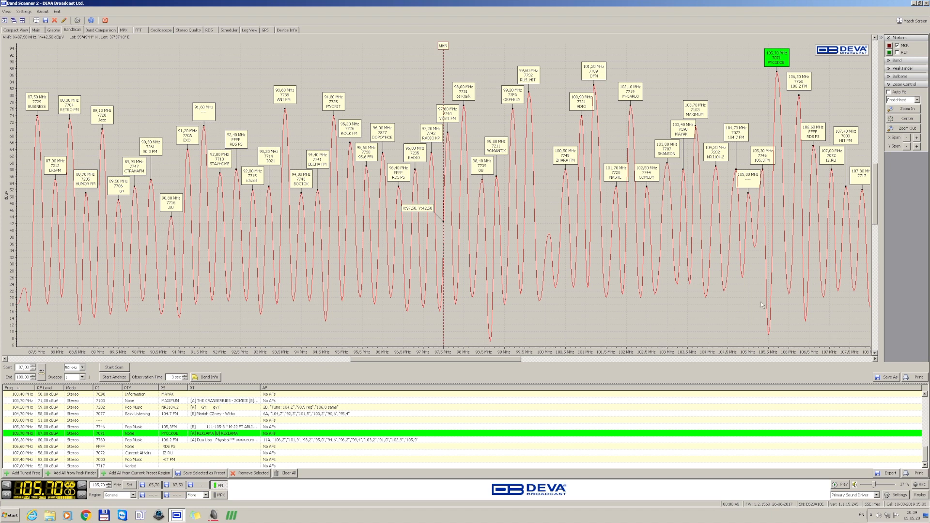
{"action": "mouse_move", "coordinate": [109, 132]}
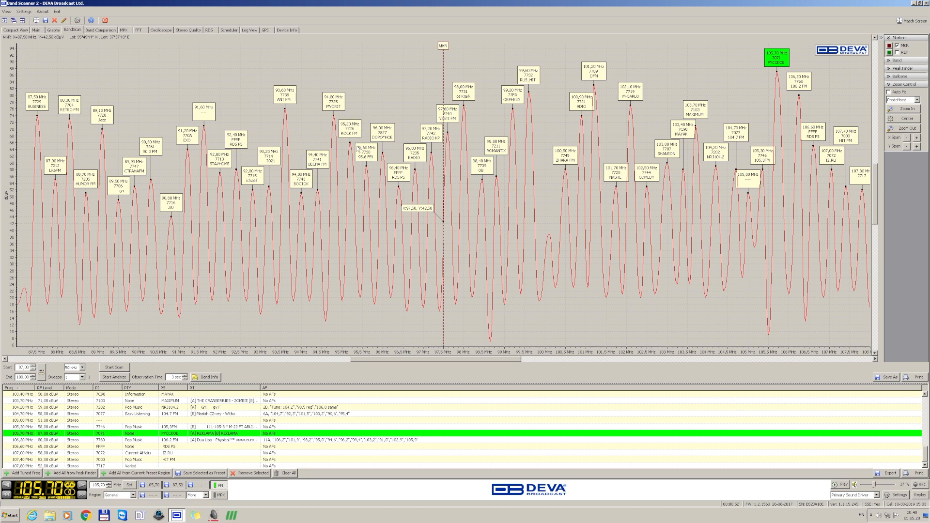
{"action": "mouse_move", "coordinate": [449, 139]}
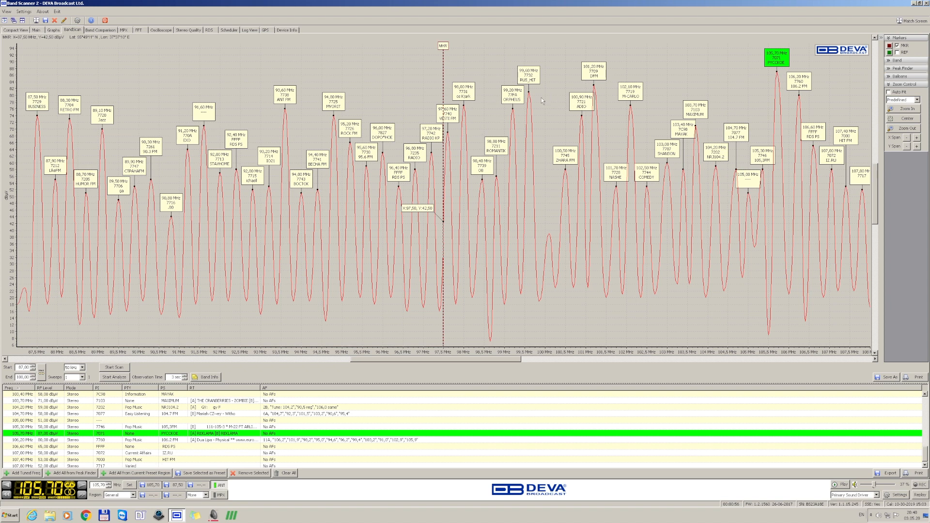
{"action": "mouse_move", "coordinate": [543, 100]}
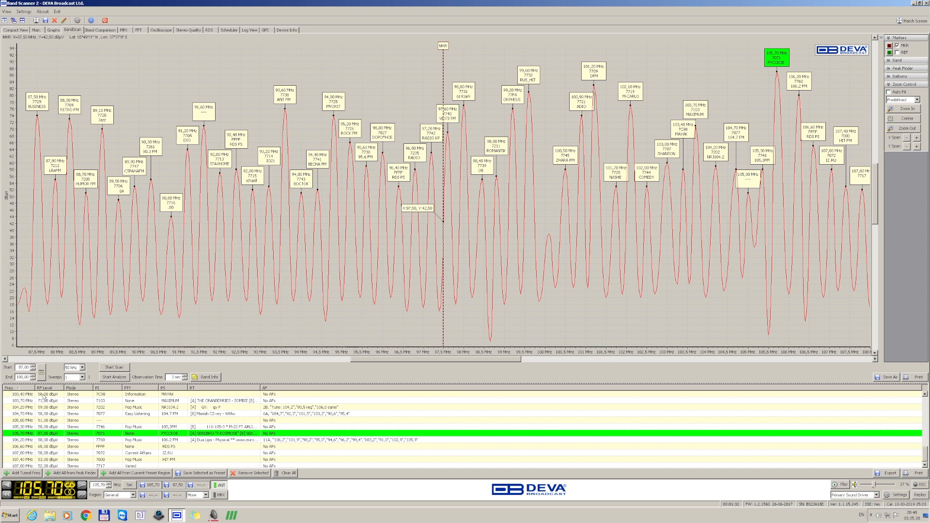
{"action": "mouse_move", "coordinate": [81, 397]}
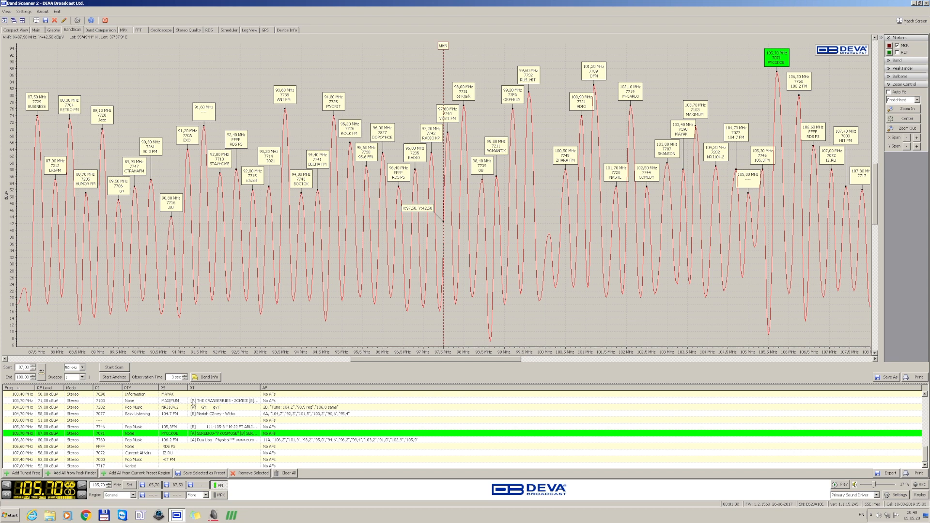
{"action": "mouse_move", "coordinate": [207, 419]}
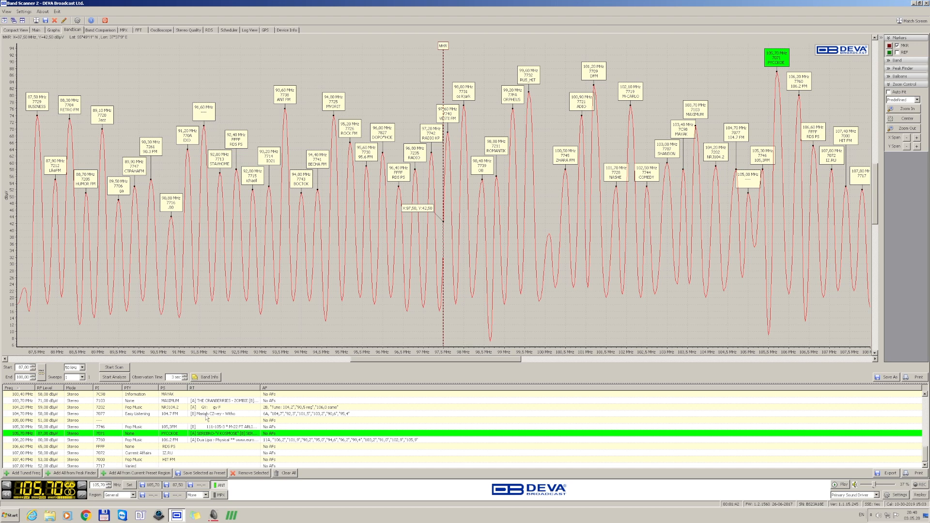
{"action": "mouse_move", "coordinate": [290, 330]}
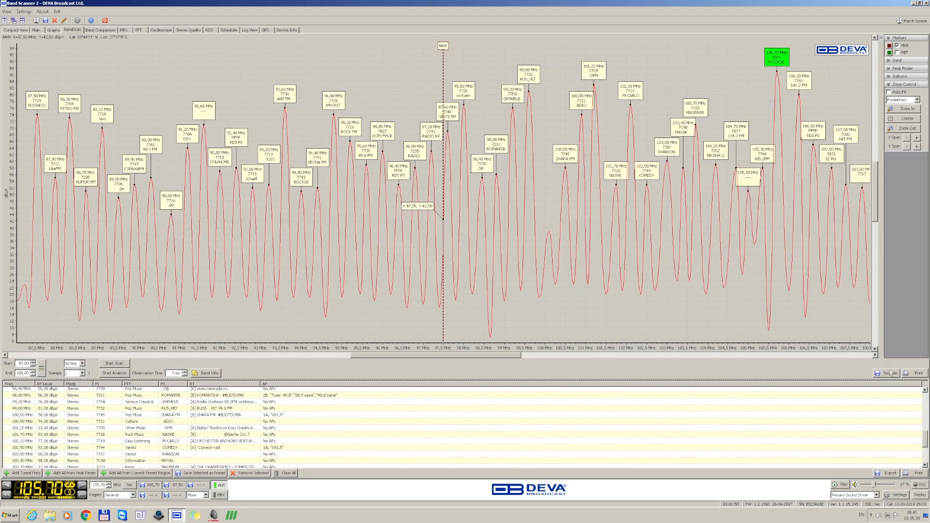
- Save the band scan file to the Desktop and load it in the band comparison view
{"action": "left_click", "coordinate": [889, 372]}
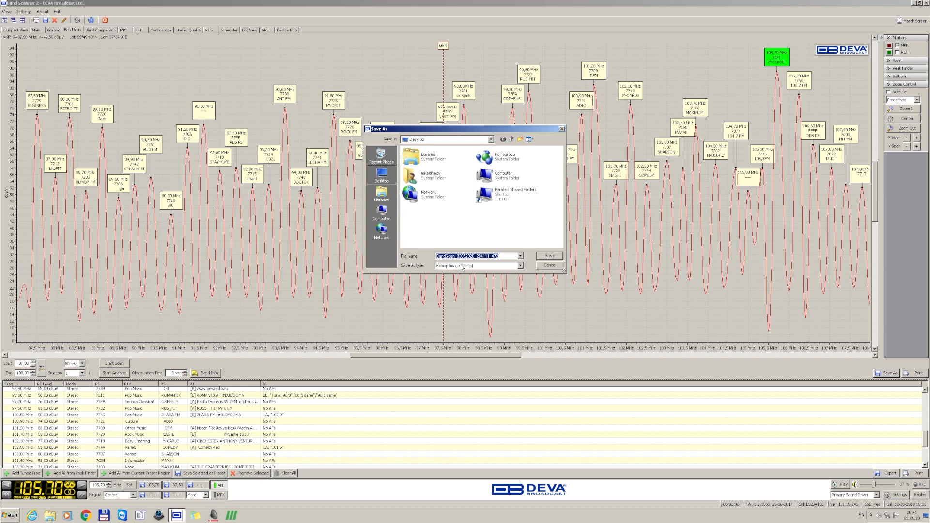
{"action": "left_click", "coordinate": [519, 265]}
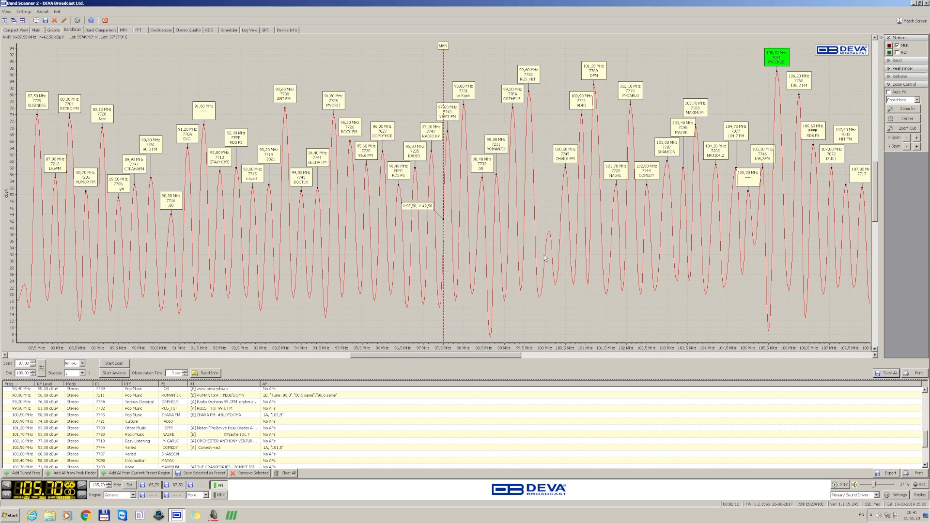
{"action": "left_click", "coordinate": [100, 30]}
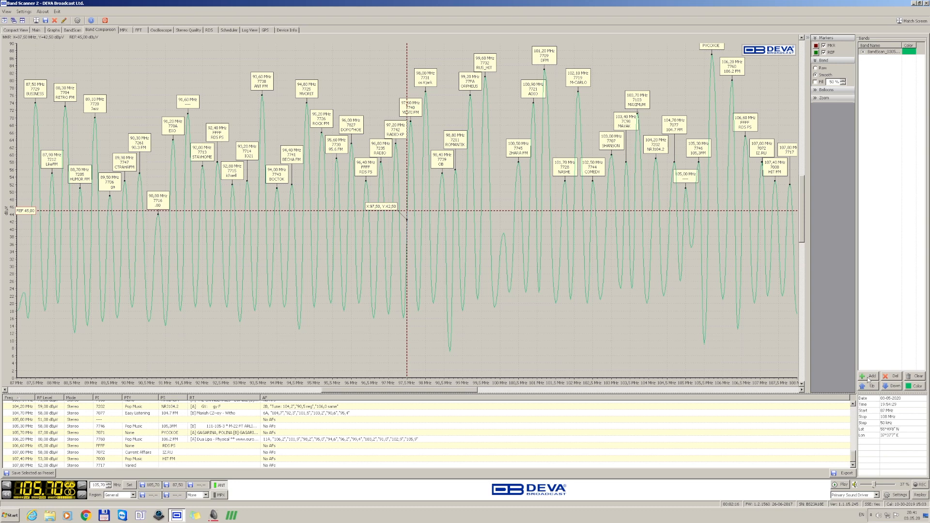
{"action": "left_click", "coordinate": [14, 21]}
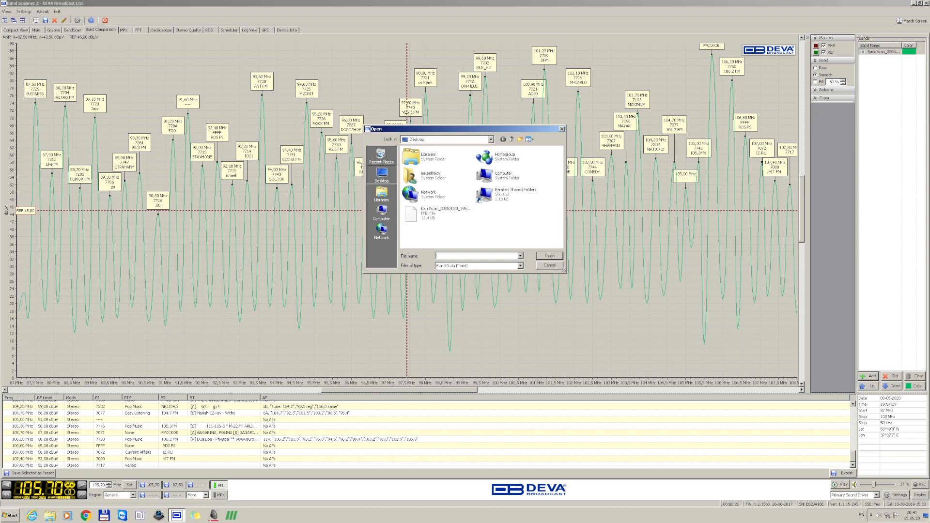
{"action": "mouse_move", "coordinate": [608, 281]}
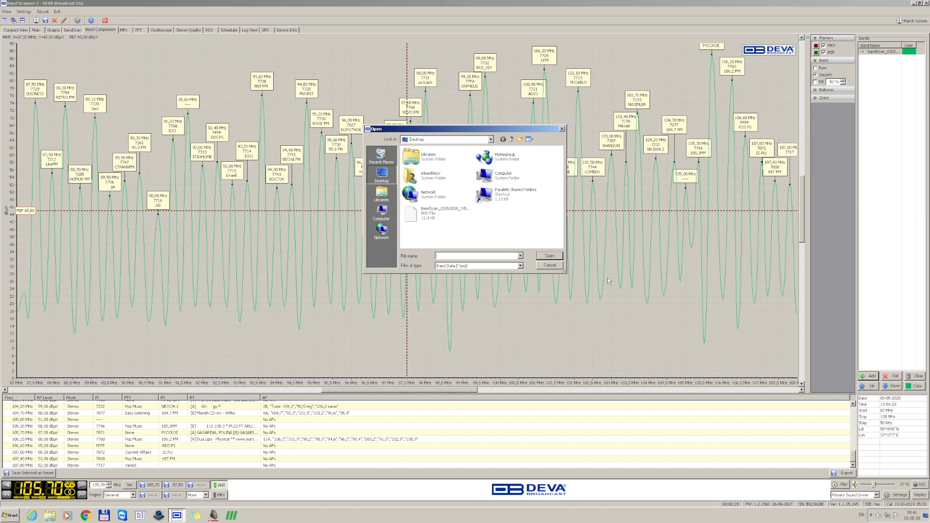
{"action": "left_click", "coordinate": [548, 265]}
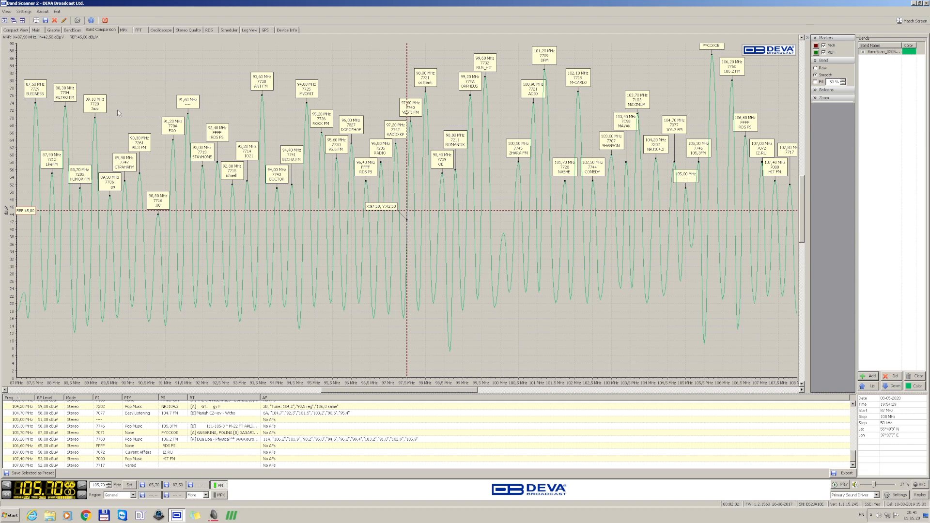
{"action": "mouse_move", "coordinate": [175, 148]}
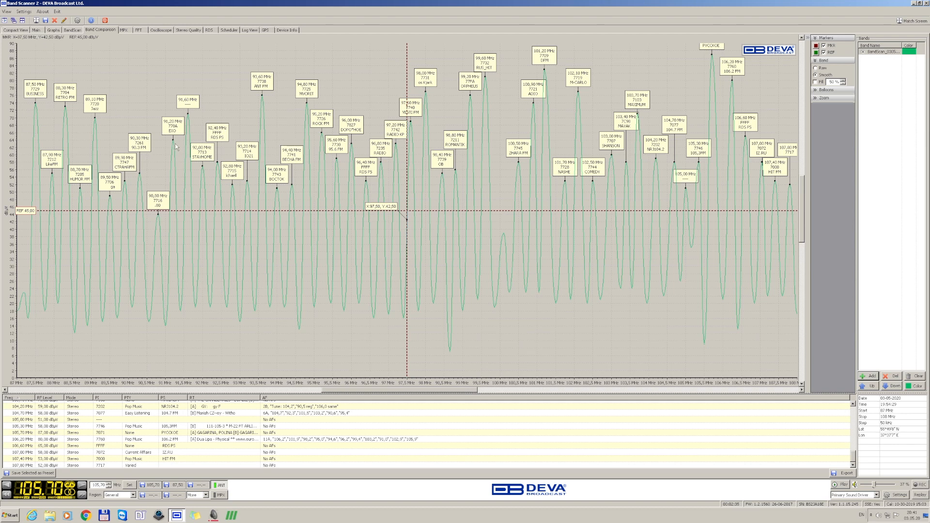
{"action": "mouse_move", "coordinate": [772, 97]}
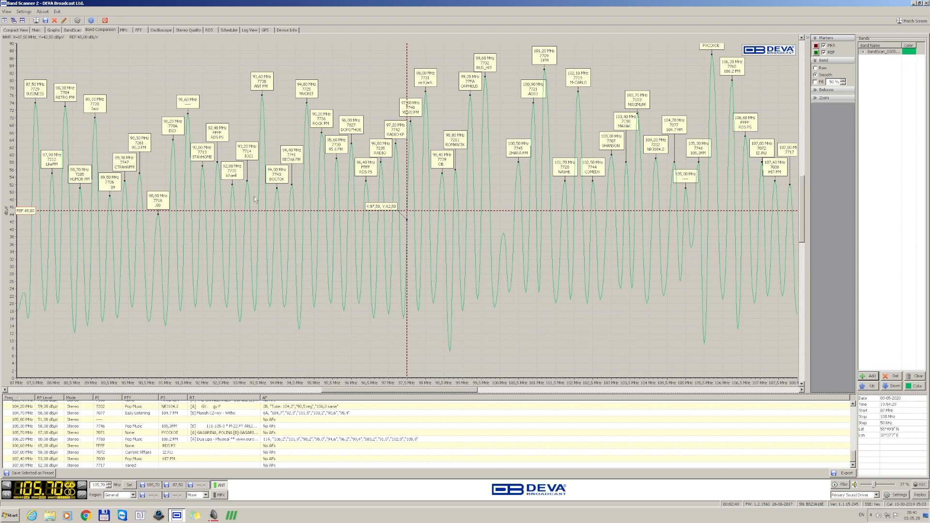
{"action": "mouse_move", "coordinate": [279, 205]}
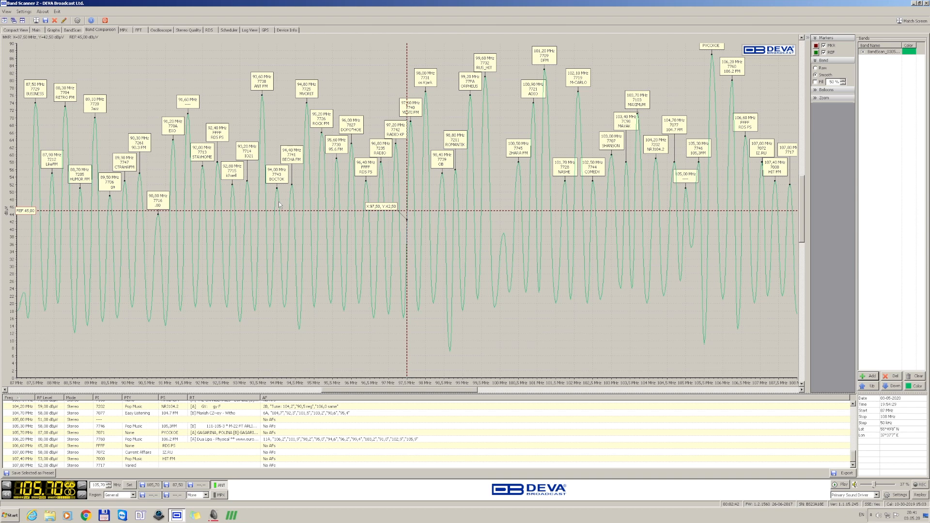
{"action": "mouse_move", "coordinate": [445, 243]}
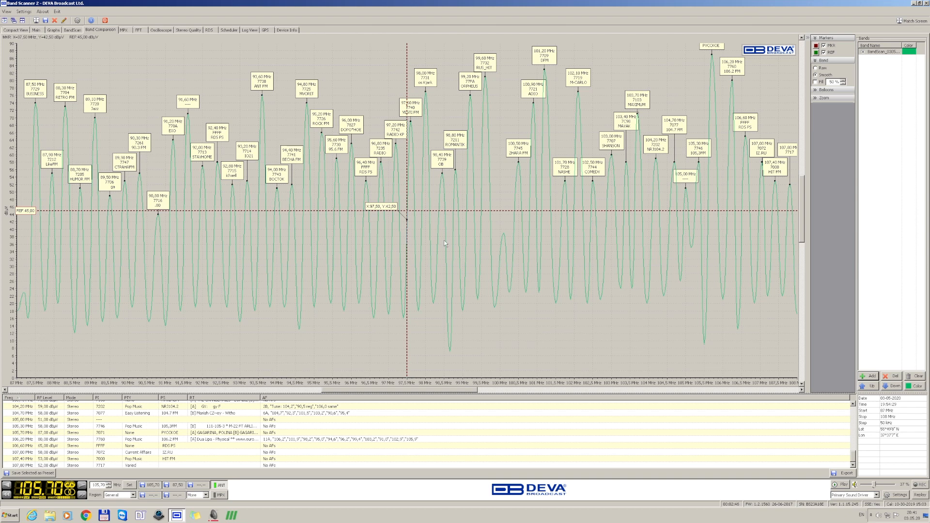
{"action": "mouse_move", "coordinate": [440, 246]}
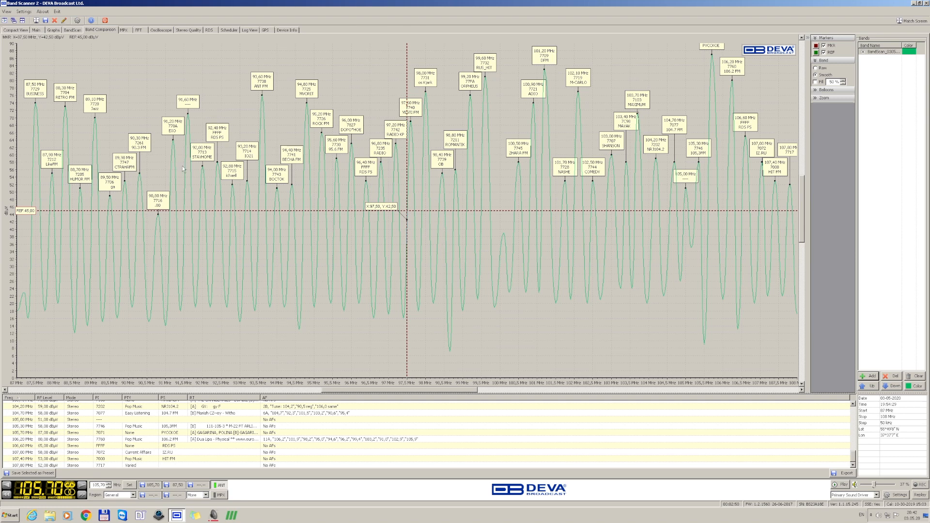
{"action": "mouse_move", "coordinate": [514, 207]}
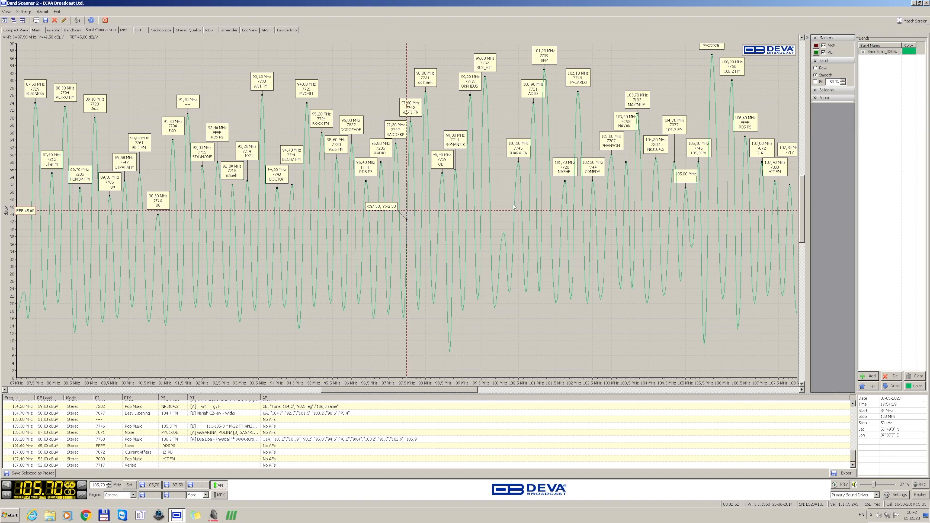
{"action": "mouse_move", "coordinate": [360, 223]}
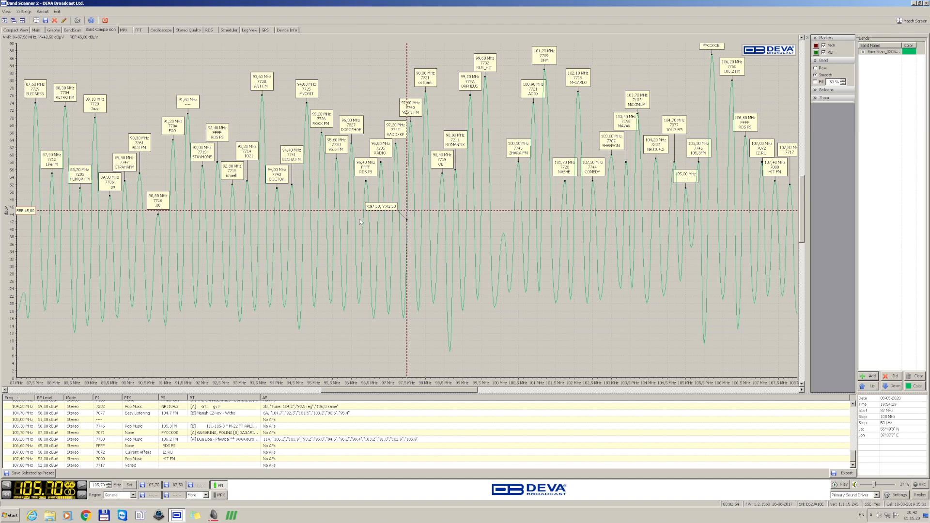
{"action": "mouse_move", "coordinate": [419, 212]}
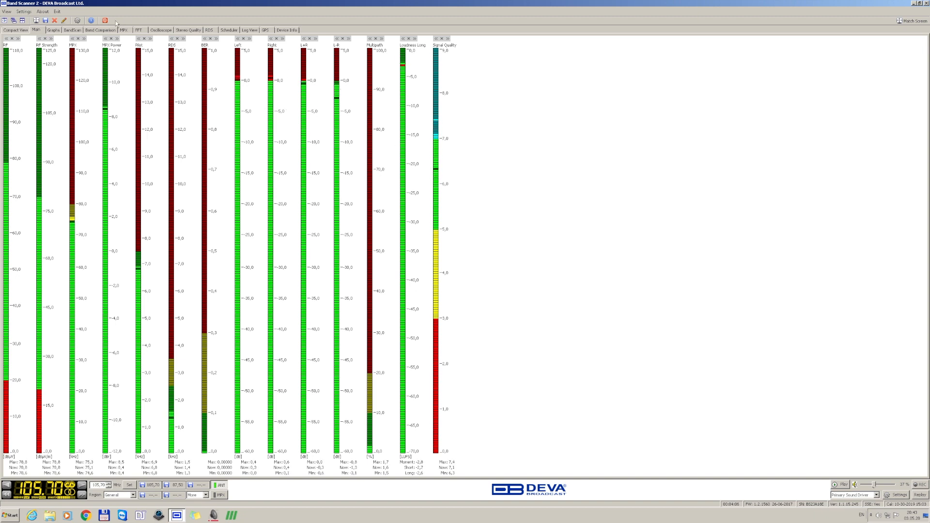
- Show the measurement history graphs and unfreeze them to resume live plotting
{"action": "left_click", "coordinate": [52, 30]}
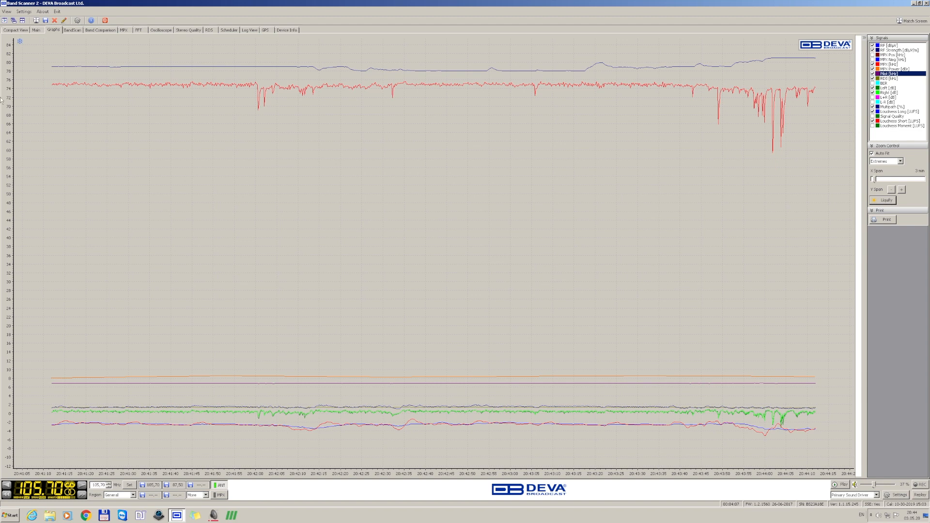
{"action": "mouse_move", "coordinate": [548, 96]}
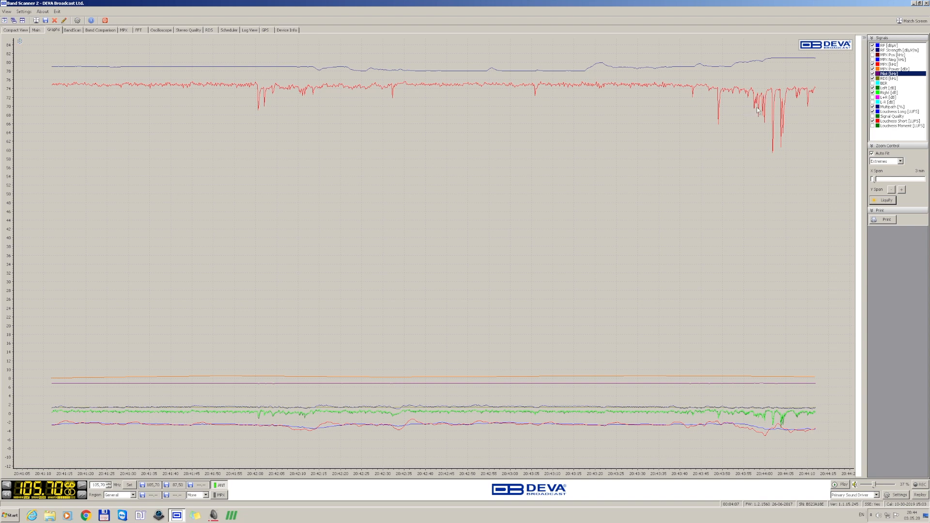
{"action": "mouse_move", "coordinate": [736, 186]}
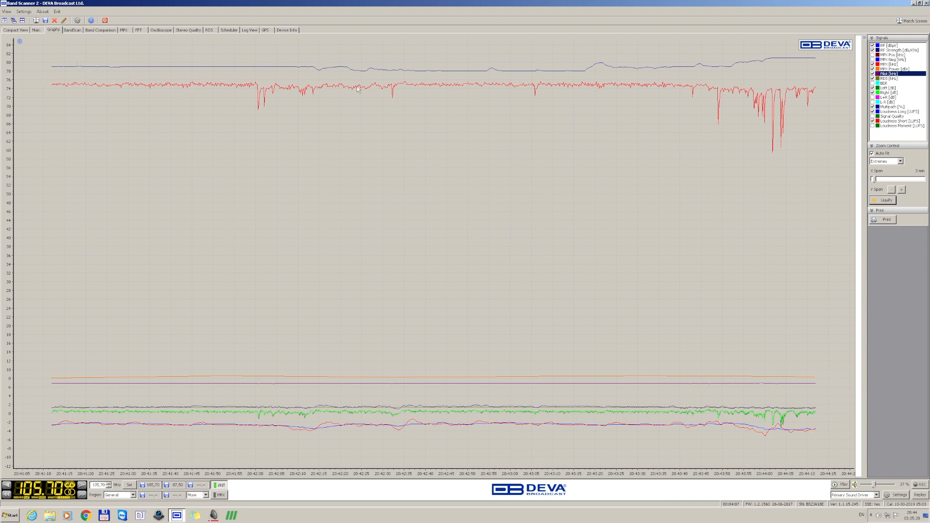
{"action": "mouse_move", "coordinate": [559, 83]}
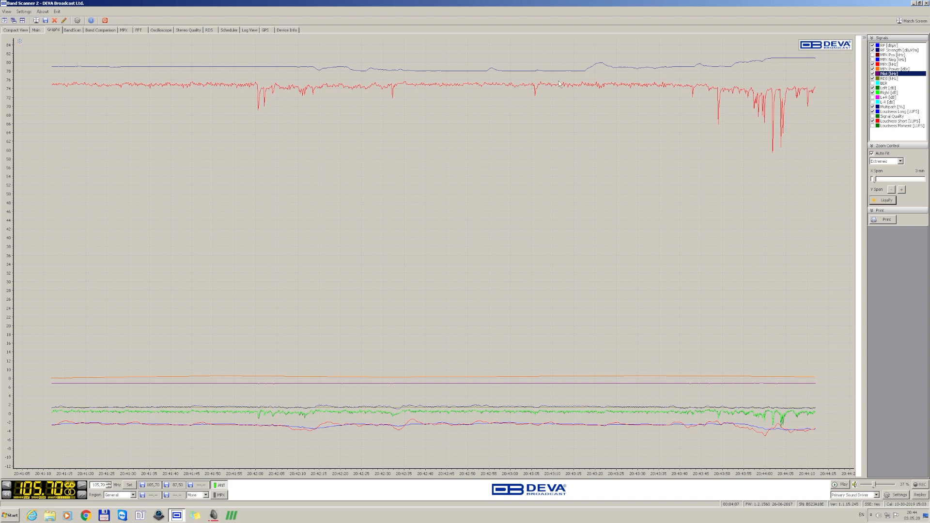
{"action": "mouse_move", "coordinate": [793, 210]}
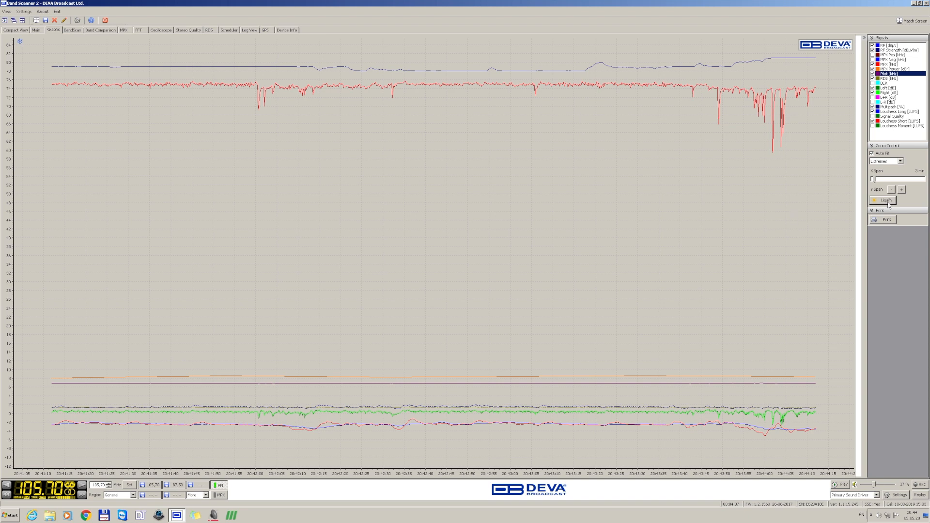
{"action": "left_click", "coordinate": [884, 199]}
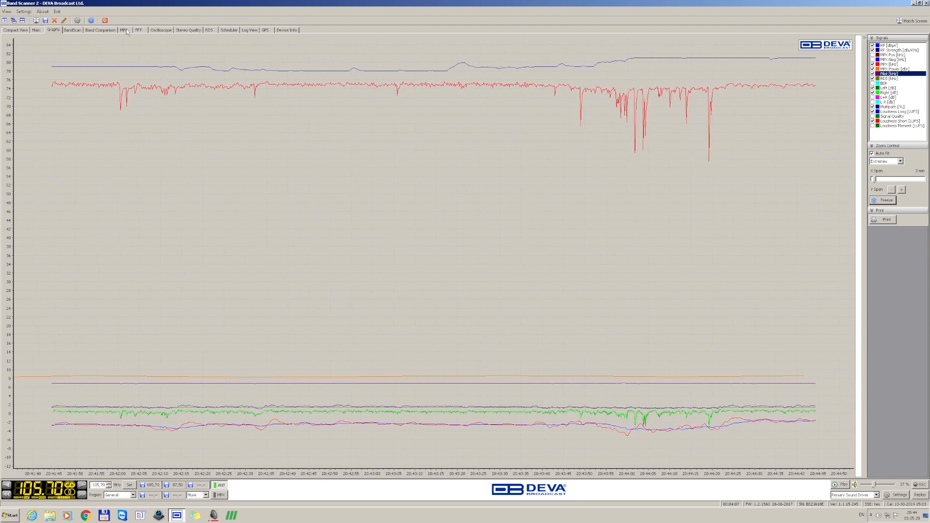
- Display the MPX power-over-time graph, reading a steady level of about 8 dBr
{"action": "left_click", "coordinate": [123, 30]}
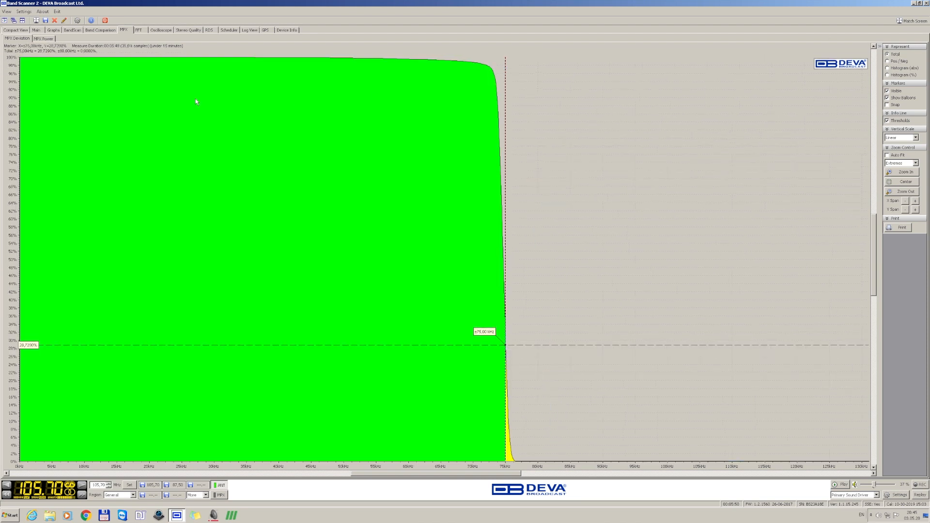
{"action": "left_click", "coordinate": [41, 38]}
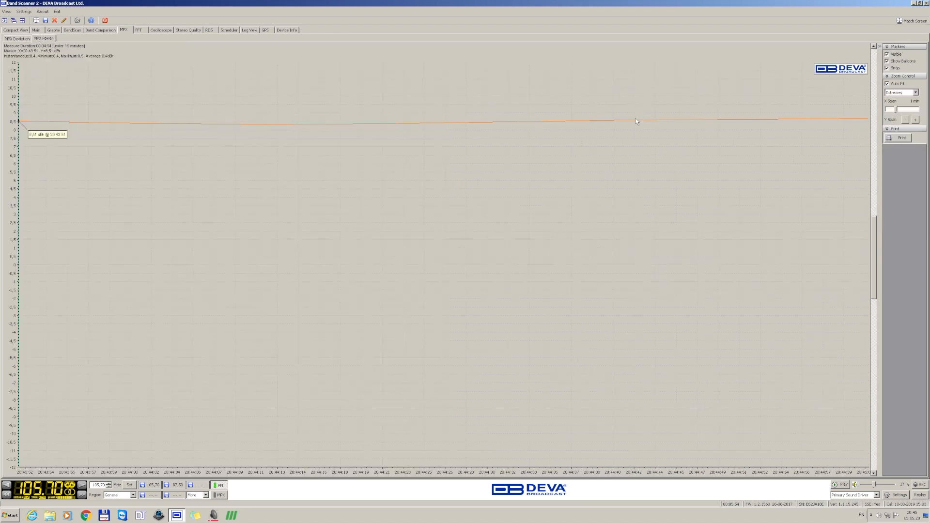
{"action": "mouse_move", "coordinate": [786, 108]}
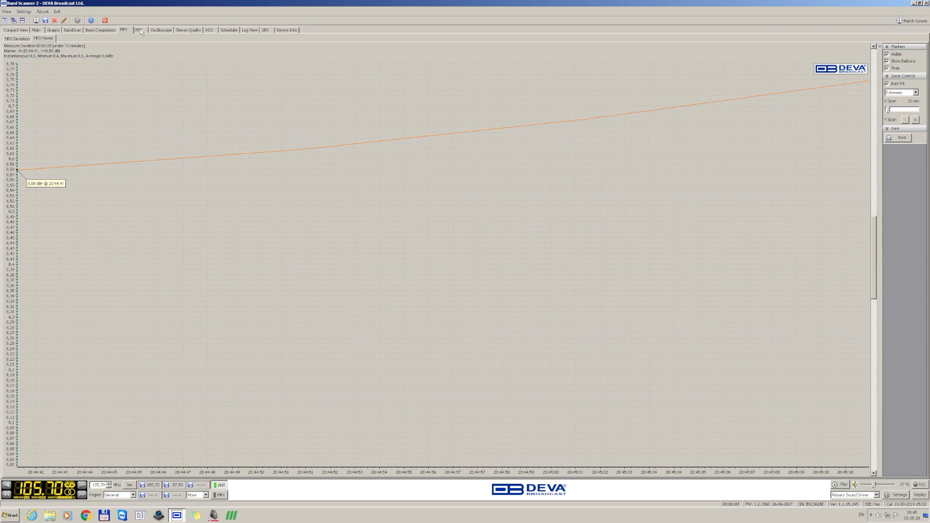
- View the FFT spectrum of the left audio channel, then of the MPX signal
{"action": "left_click", "coordinate": [139, 30]}
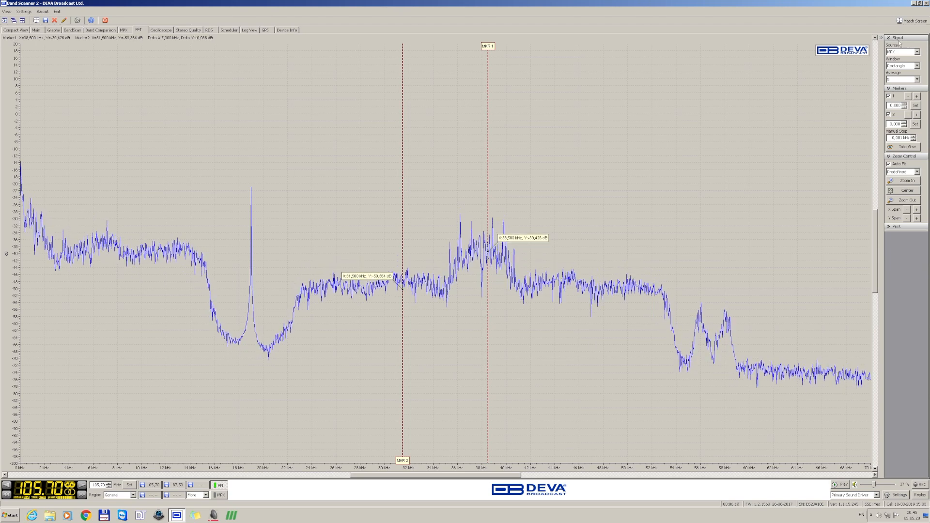
{"action": "left_click", "coordinate": [902, 51]}
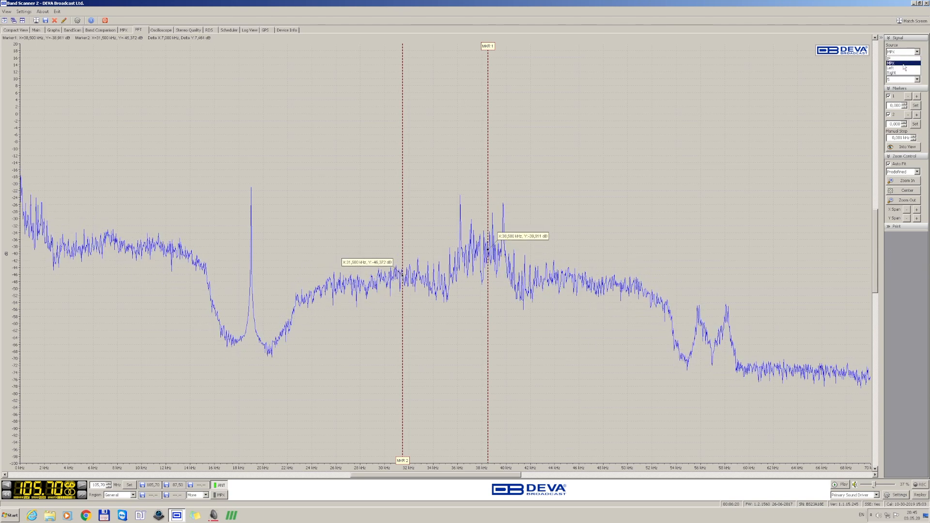
{"action": "left_click", "coordinate": [899, 64]}
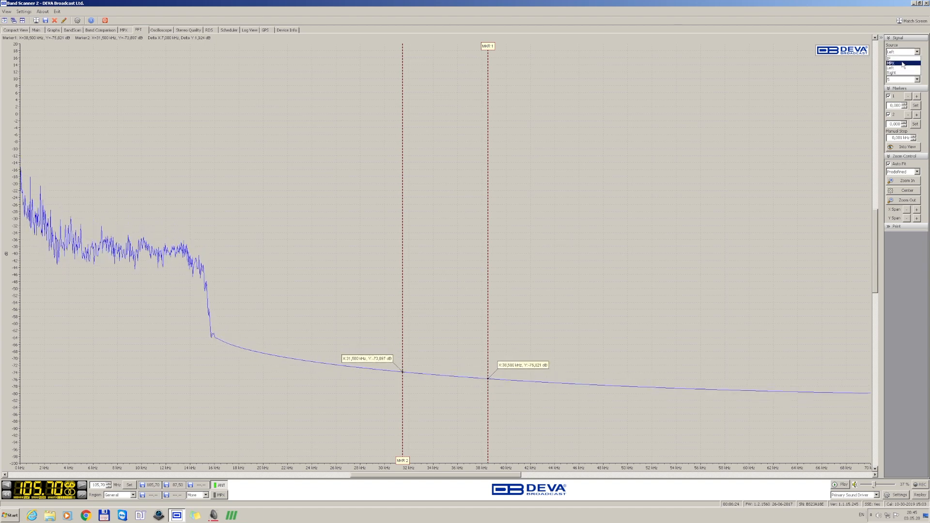
{"action": "left_click", "coordinate": [902, 63]}
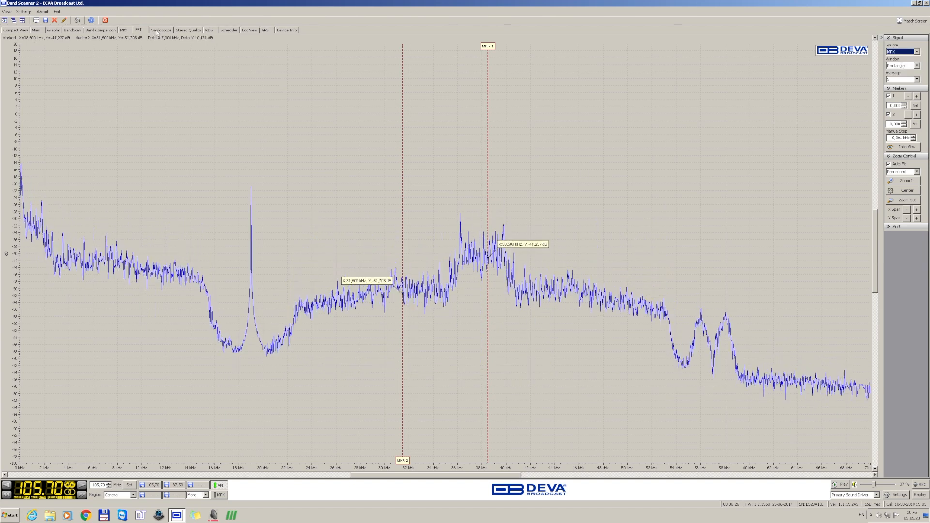
{"action": "left_click", "coordinate": [160, 30]}
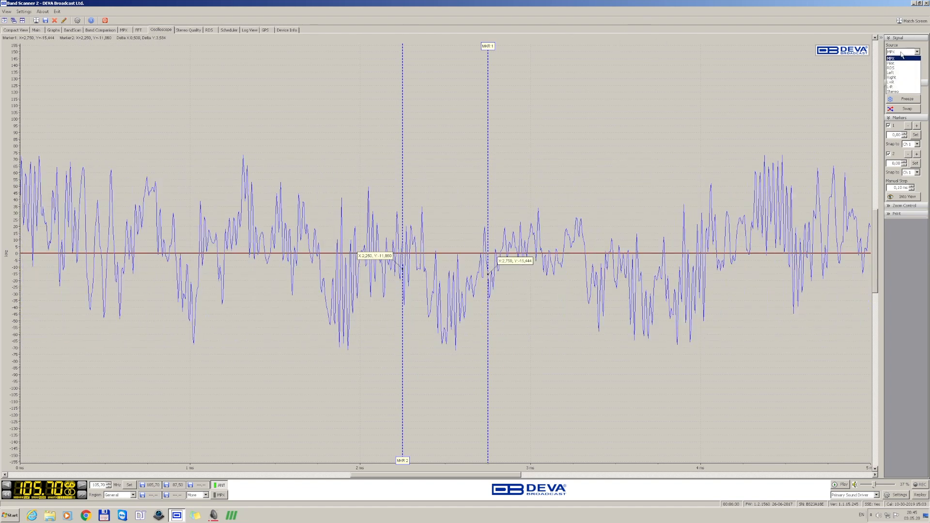
- Cycle the oscilloscope source through pilot, subcarrier and left channel, ending on MPX
{"action": "left_click", "coordinate": [899, 59]}
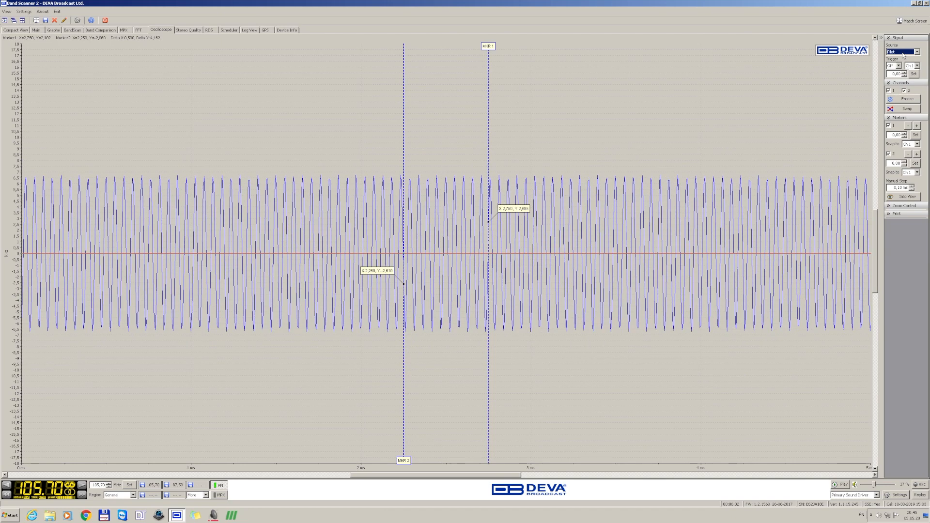
{"action": "left_click", "coordinate": [902, 51]}
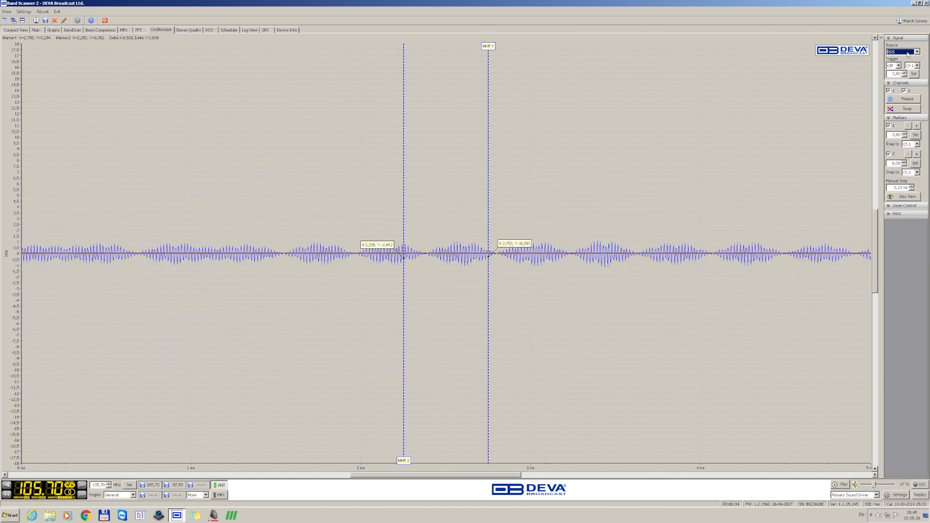
{"action": "left_click", "coordinate": [900, 51]}
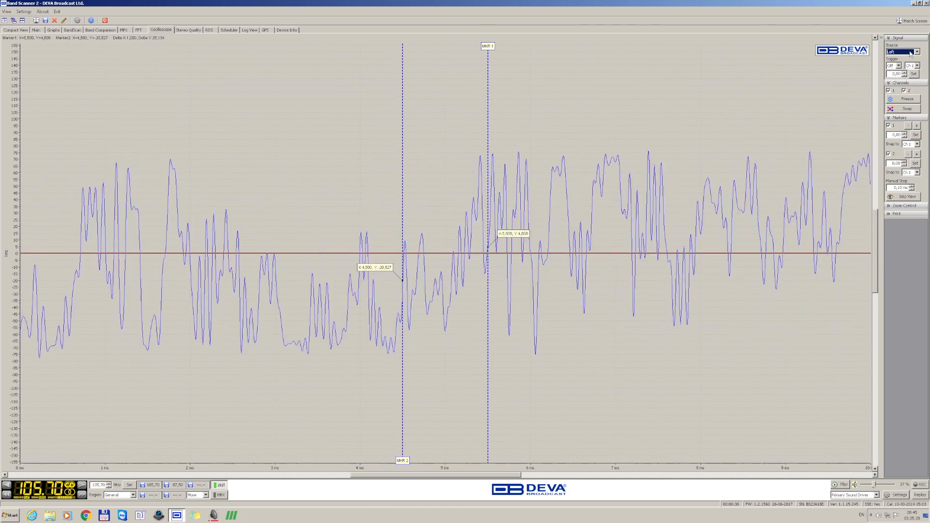
{"action": "left_click", "coordinate": [918, 52]}
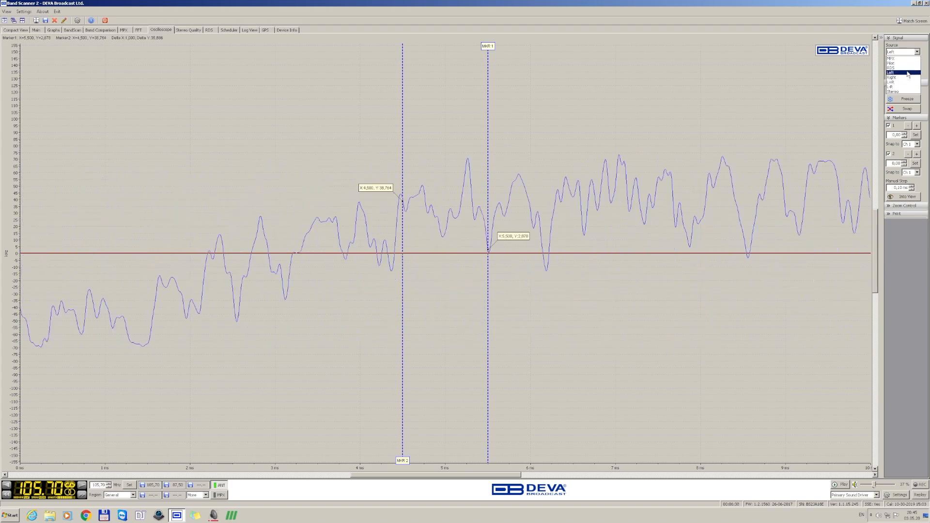
{"action": "left_click", "coordinate": [899, 58]}
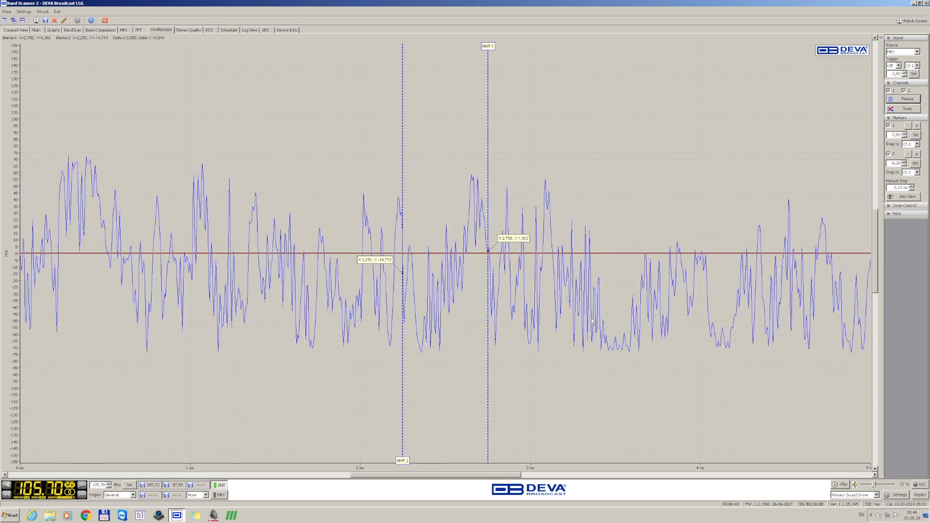
{"action": "left_click", "coordinate": [188, 30]}
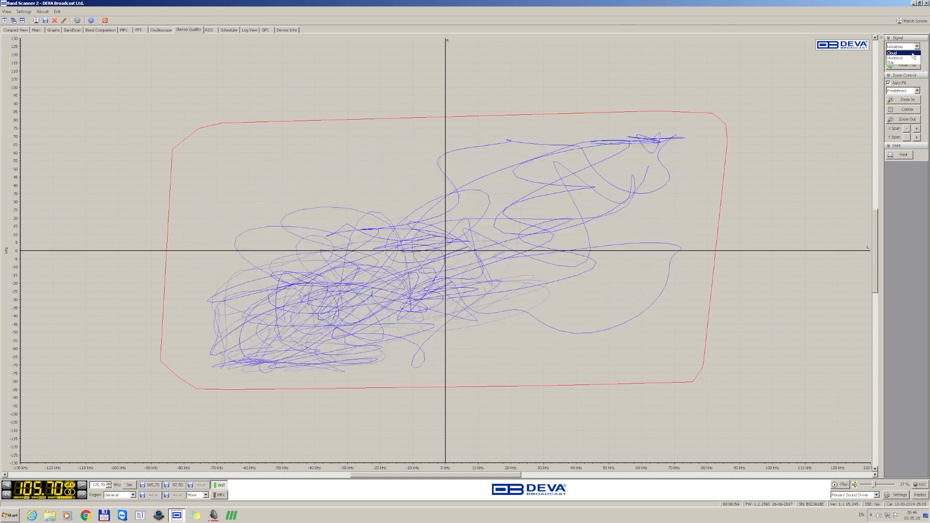
- Switch the stereo quality plot to vector style, then to a Lissajous trace
{"action": "left_click", "coordinate": [895, 57]}
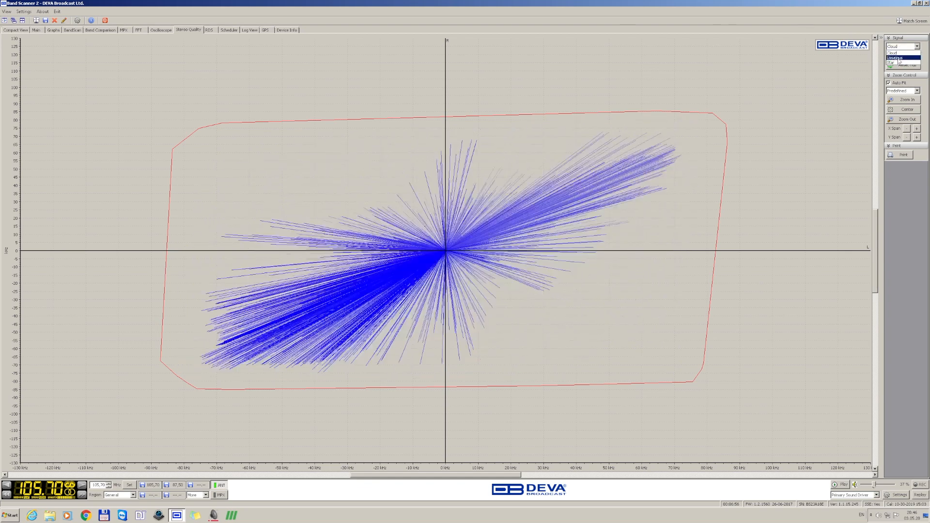
{"action": "left_click", "coordinate": [895, 57]}
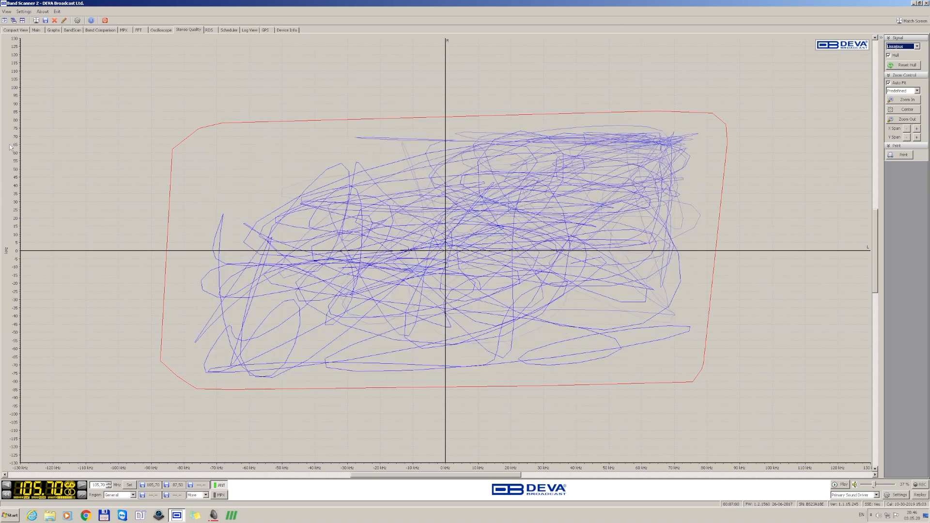
{"action": "left_click", "coordinate": [209, 30]}
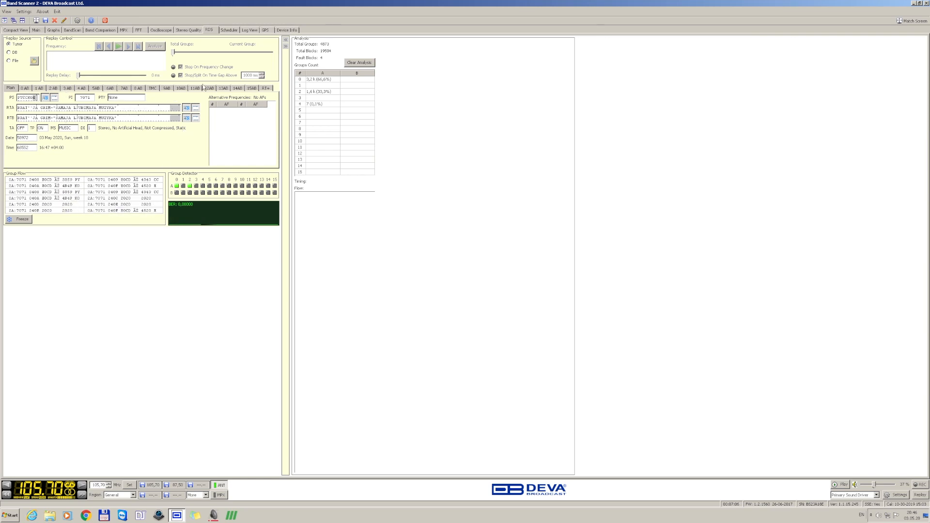
- Browse the RDS 0A tuning, 2A radiotext, TMC and RT+ pages, then return to the level meters
{"action": "left_click", "coordinate": [24, 88]}
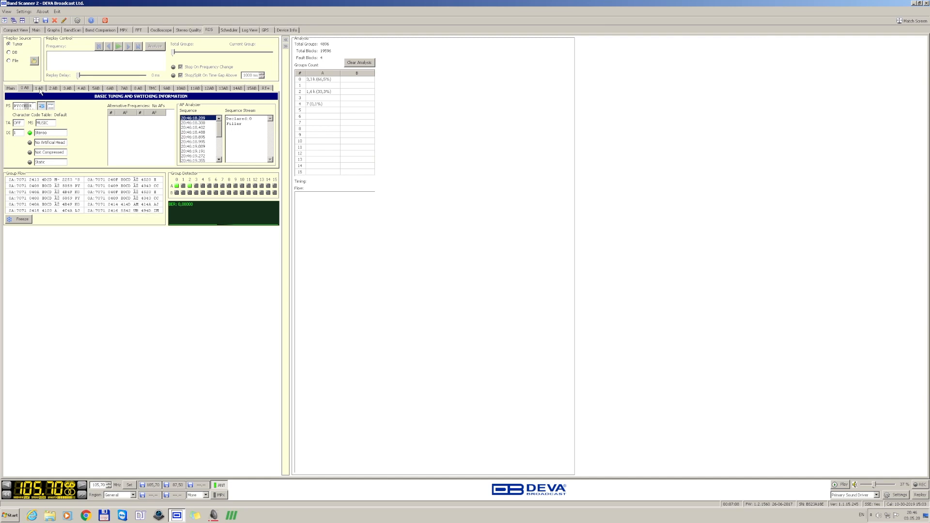
{"action": "left_click", "coordinate": [52, 88]}
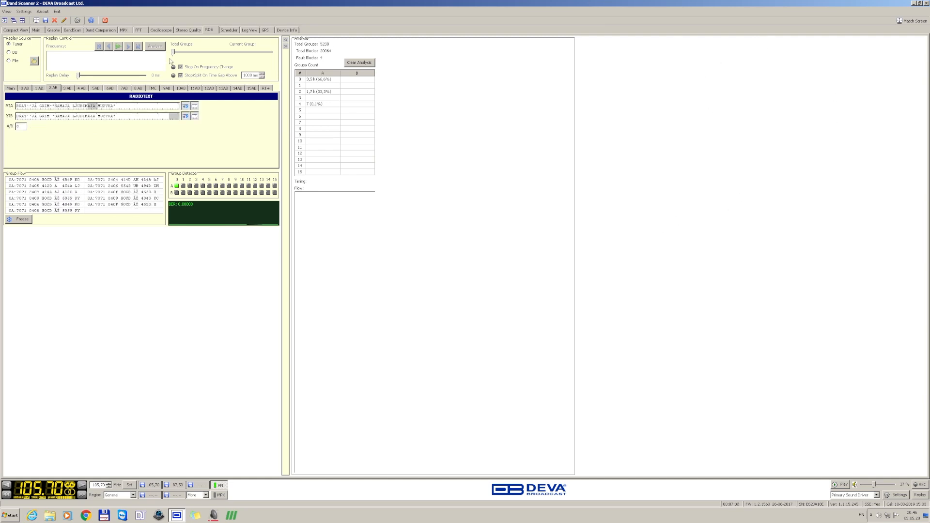
{"action": "left_click", "coordinate": [153, 88]}
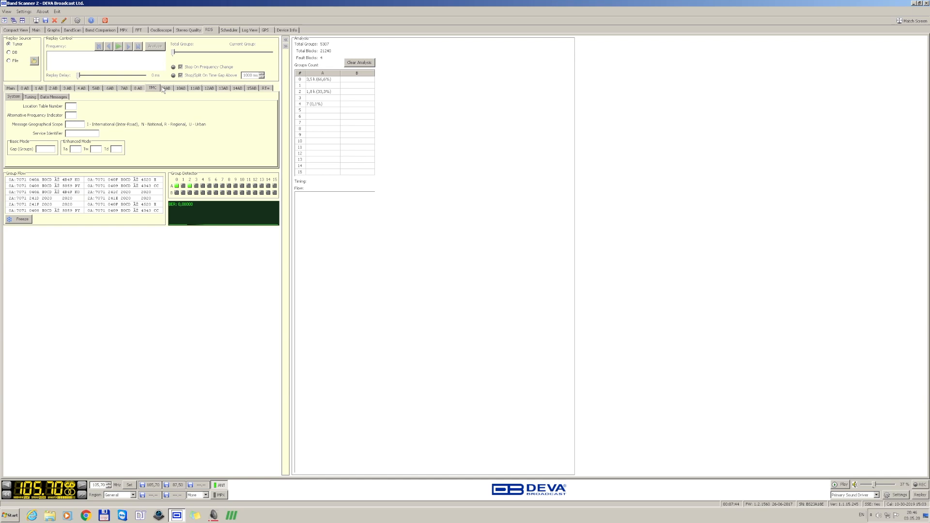
{"action": "left_click", "coordinate": [266, 88]}
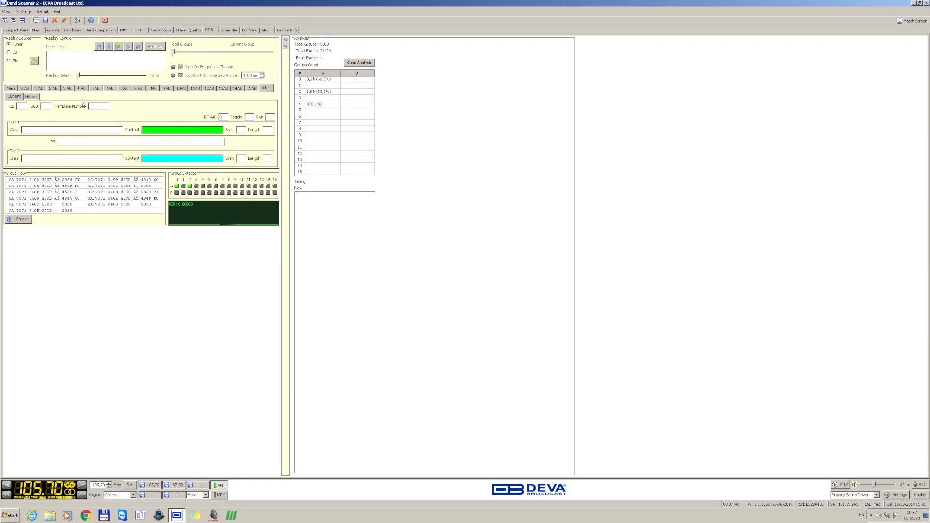
{"action": "left_click", "coordinate": [10, 88]}
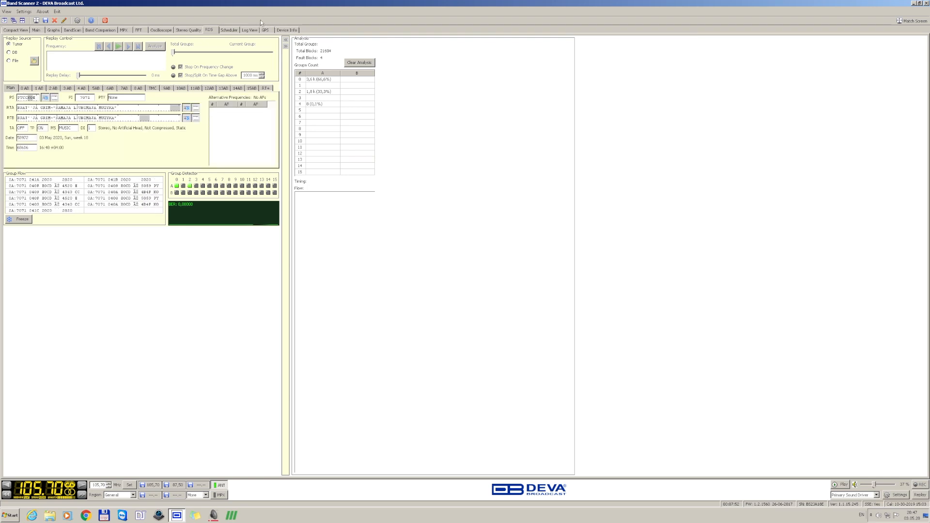
{"action": "left_click", "coordinate": [36, 30]}
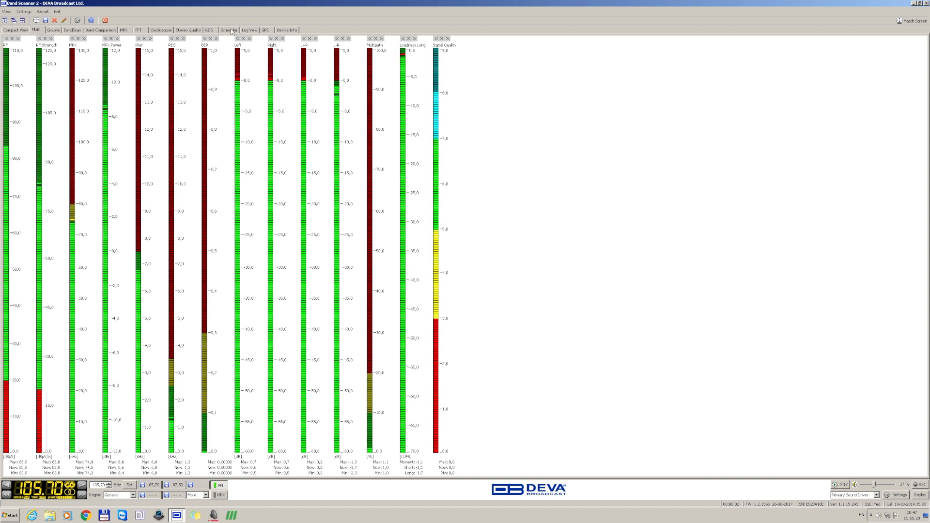
- Show the scheduler with its frequency campaign panel, tuner status and FM spectrum
{"action": "left_click", "coordinate": [228, 30]}
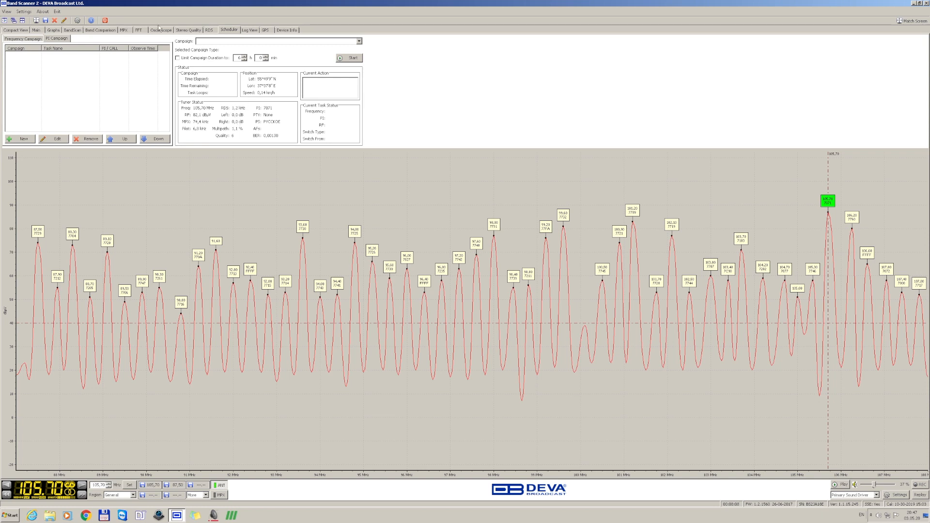
- Show campaign 1's task at 87,00 MHz for 2 sec and cancel the New Task dialog
{"action": "left_click", "coordinate": [22, 38]}
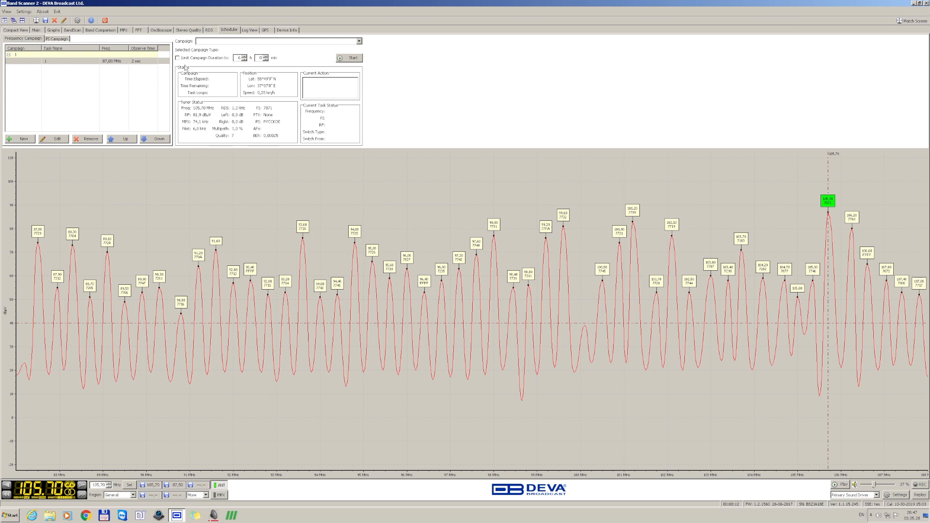
{"action": "mouse_move", "coordinate": [140, 106]}
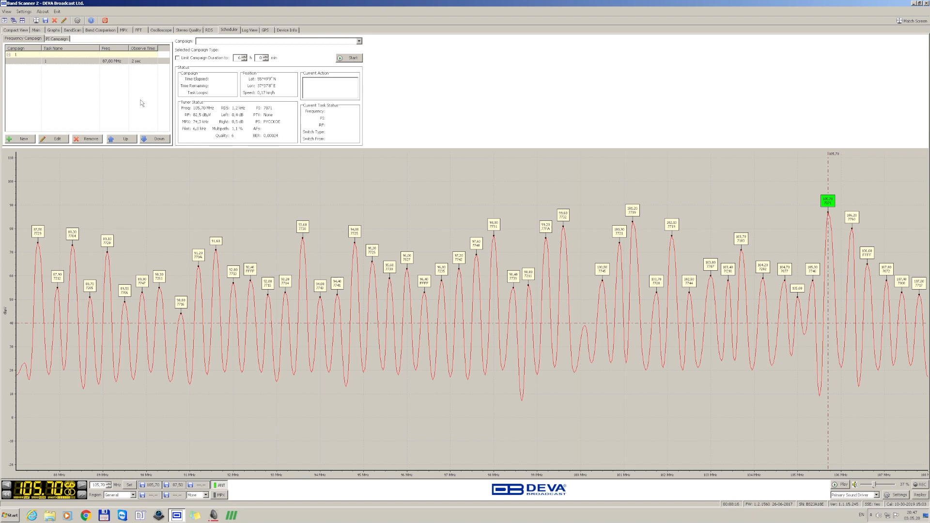
{"action": "left_click", "coordinate": [20, 139]}
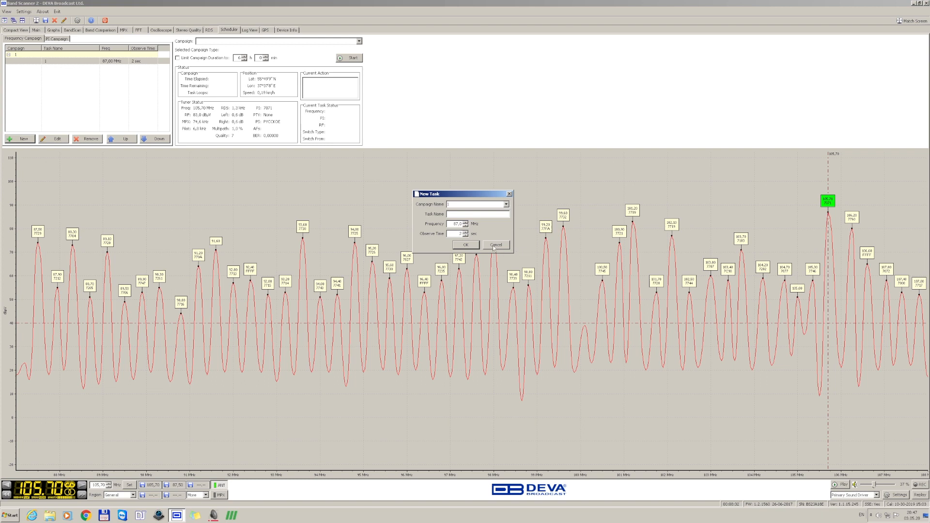
{"action": "left_click", "coordinate": [496, 245]}
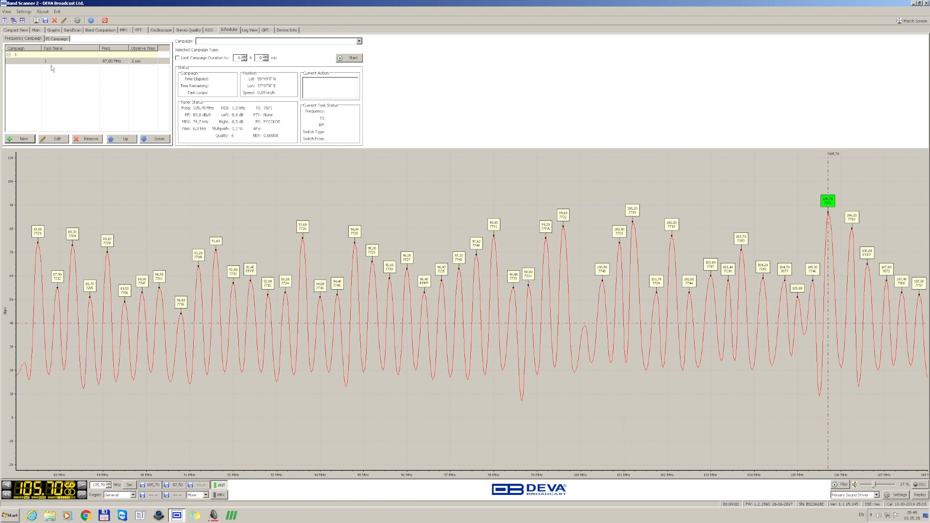
{"action": "mouse_move", "coordinate": [55, 78]}
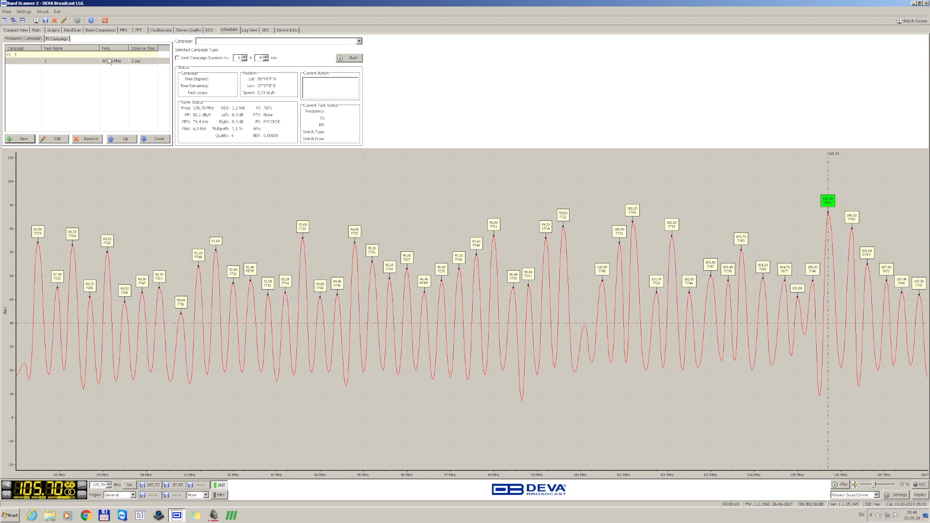
- Show the campaign log view with the GPS map of the recorded route
{"action": "left_click", "coordinate": [57, 38]}
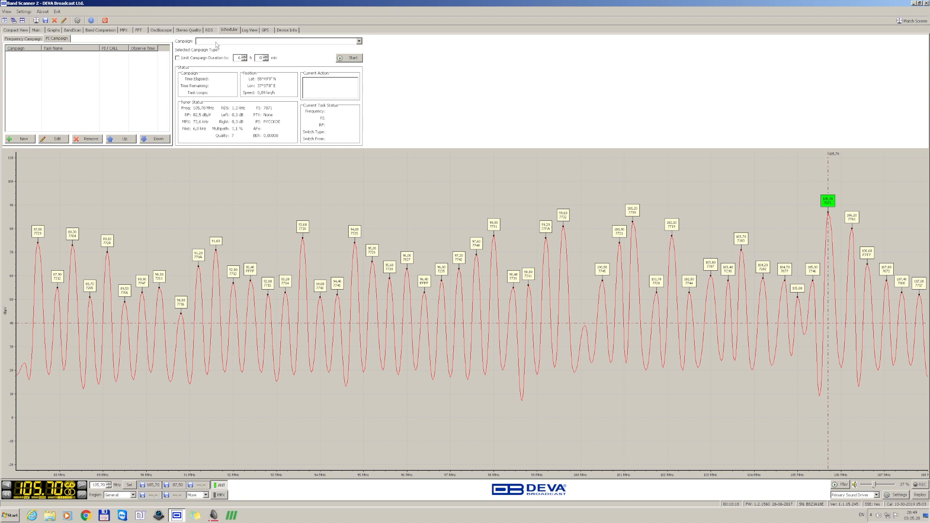
{"action": "left_click", "coordinate": [249, 30]}
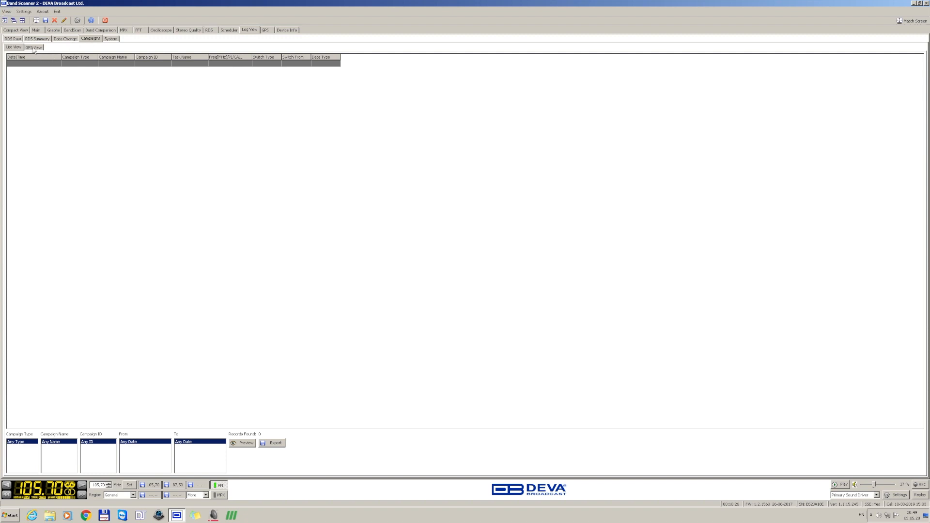
{"action": "left_click", "coordinate": [33, 47]}
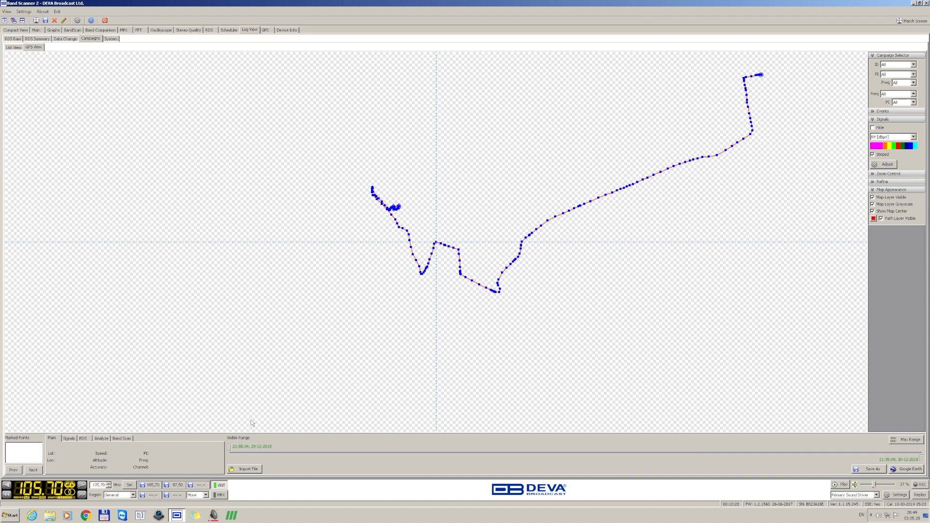
- Cancel the file import, then mark a point on the GPS track showing 107.70 MHz
{"action": "left_click", "coordinate": [245, 469]}
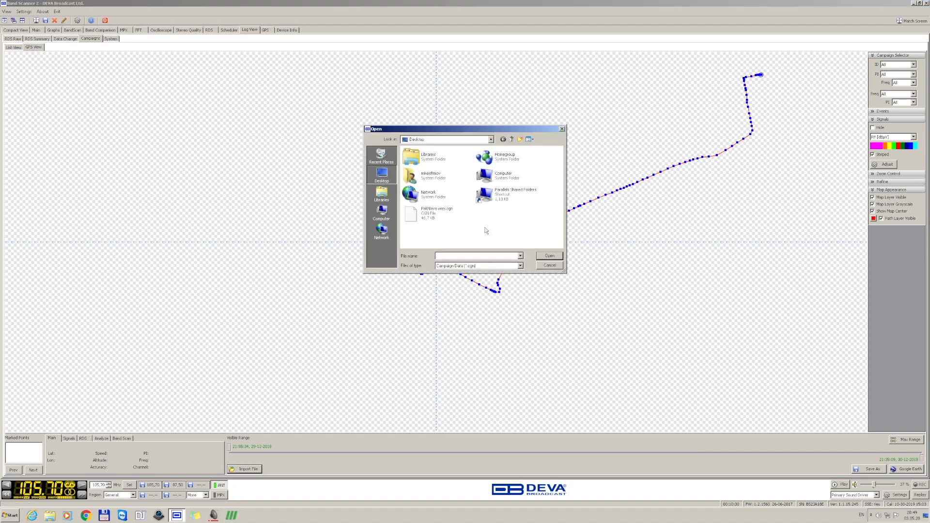
{"action": "mouse_move", "coordinate": [427, 213]}
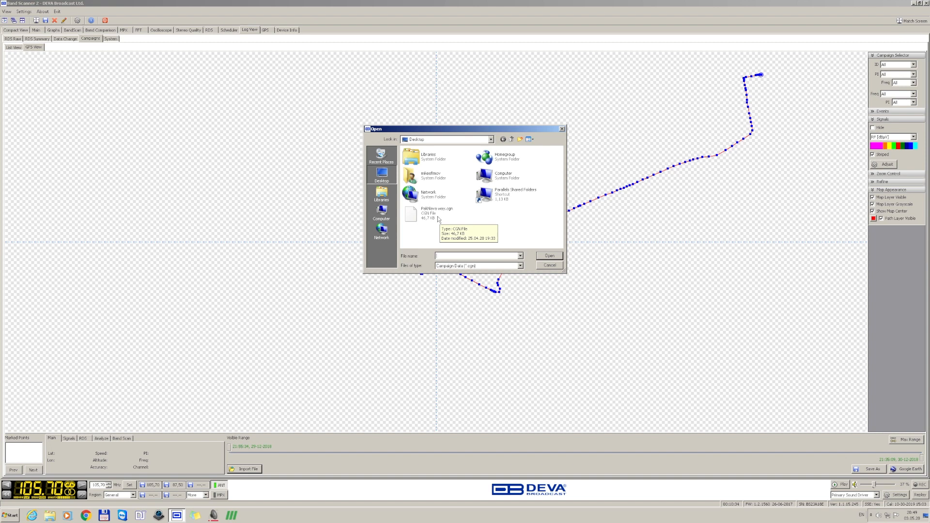
{"action": "left_click", "coordinate": [549, 266]}
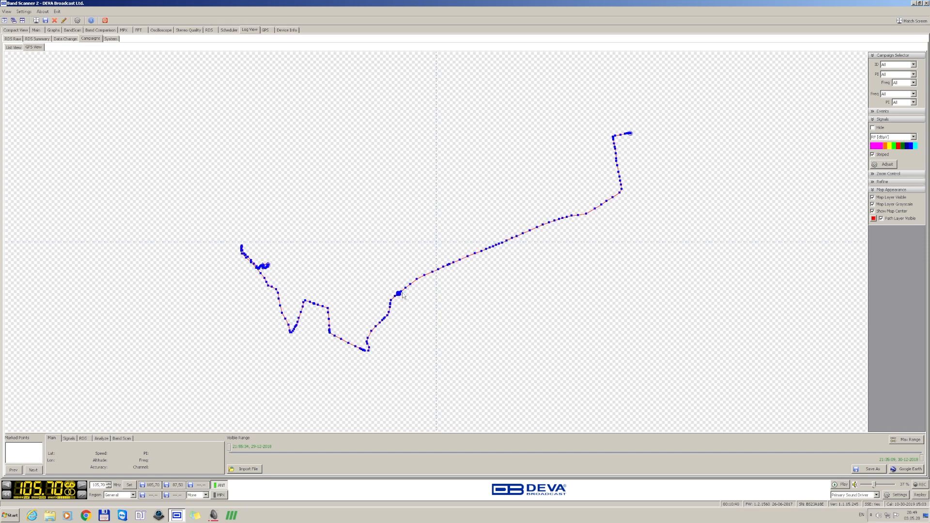
{"action": "left_click", "coordinate": [411, 284]}
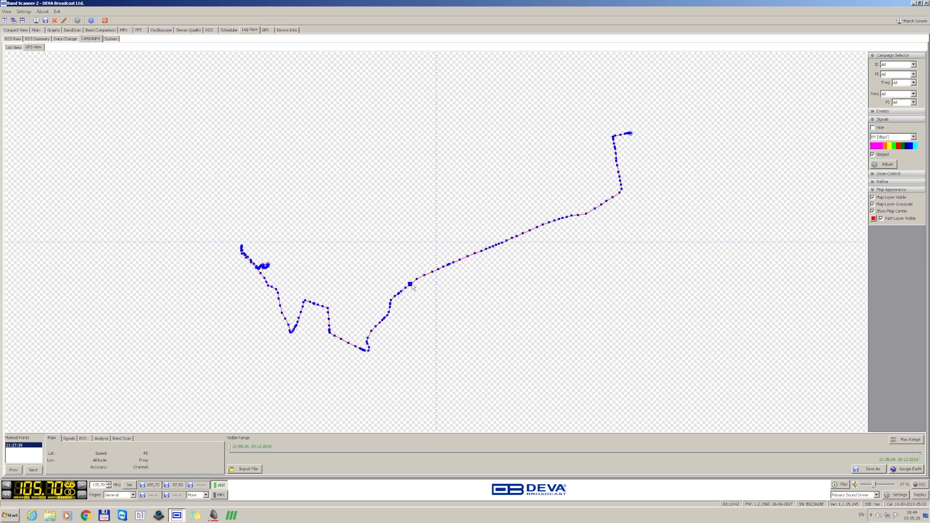
{"action": "left_click", "coordinate": [410, 284]}
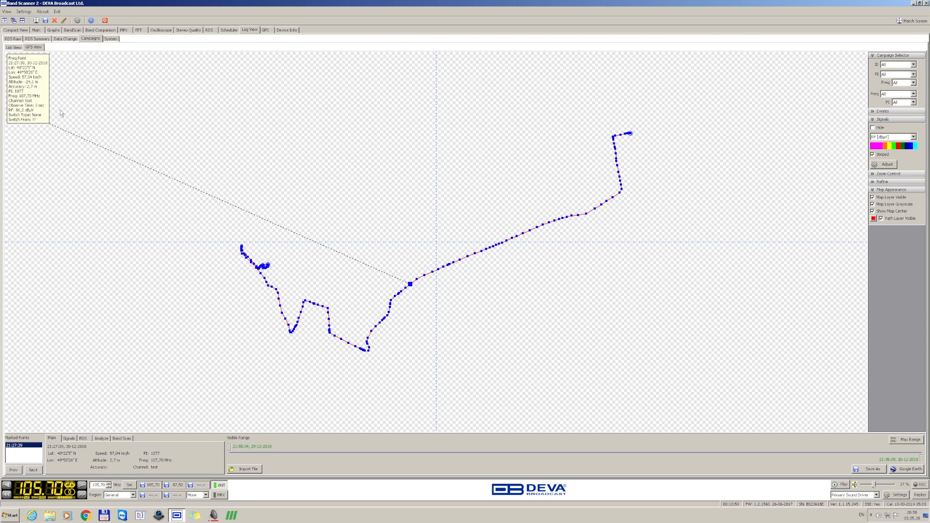
{"action": "mouse_move", "coordinate": [47, 87]}
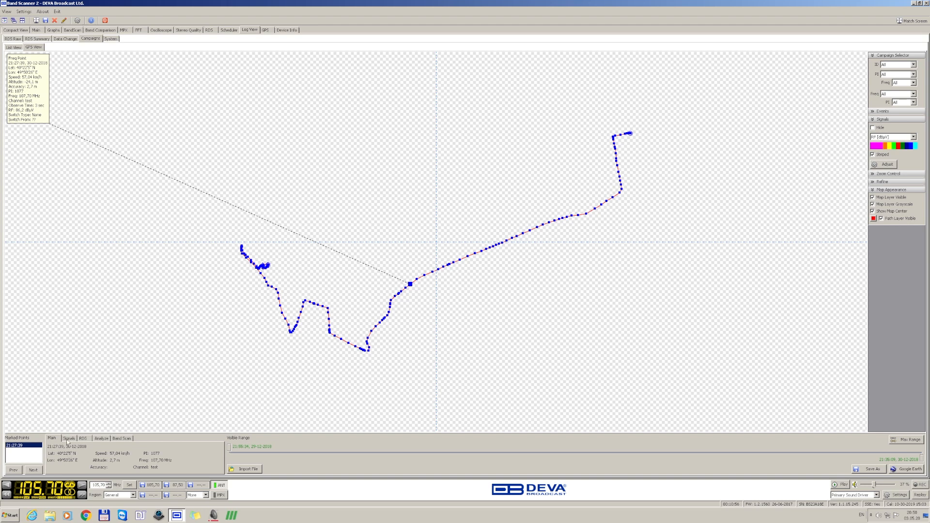
- Select the marked point to show its speed, altitude, RF level and frequency
{"action": "left_click", "coordinate": [69, 438]}
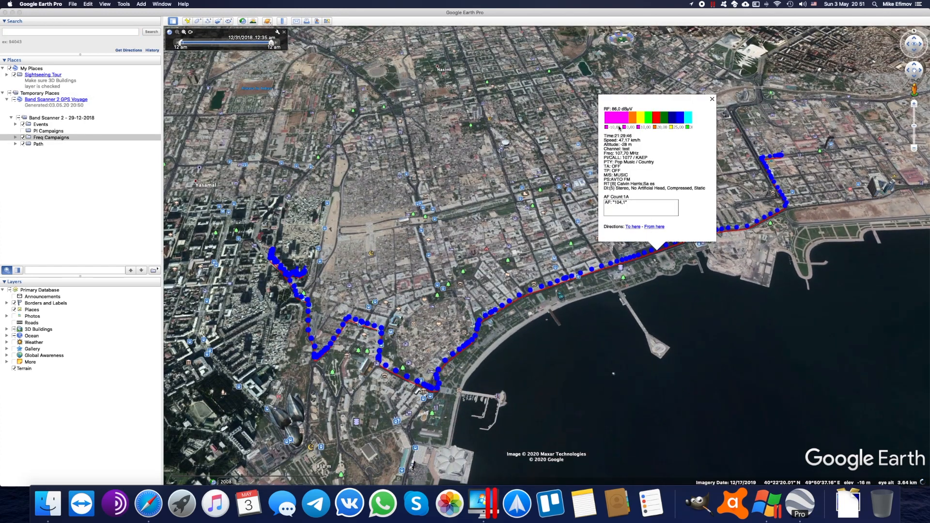
{"action": "mouse_move", "coordinate": [642, 146]}
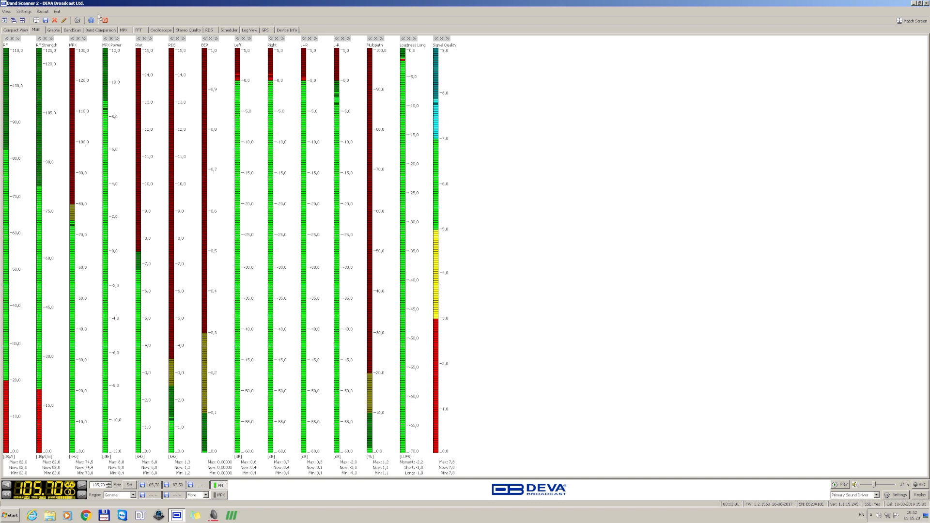
- Print-preview the station report from the Graphs view and advance to page 2
{"action": "left_click", "coordinate": [53, 30]}
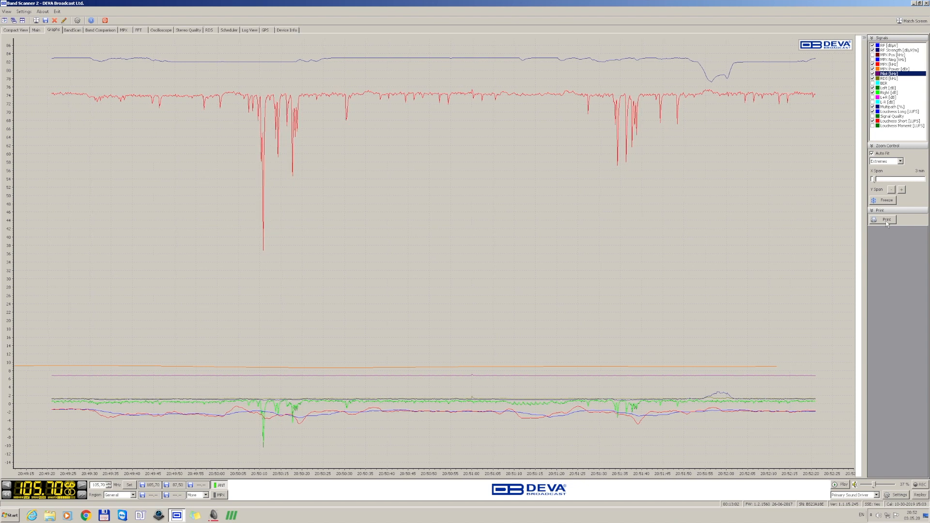
{"action": "left_click", "coordinate": [885, 220]}
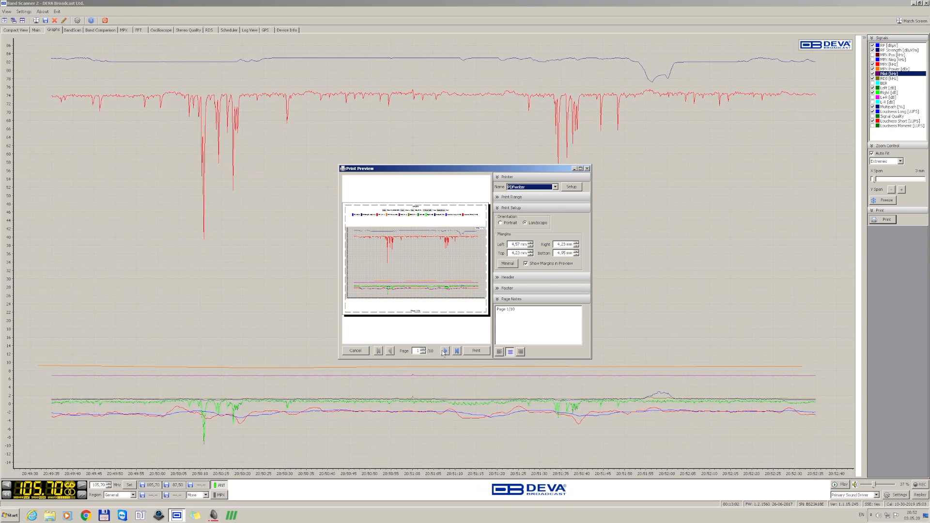
{"action": "left_click", "coordinate": [445, 350]}
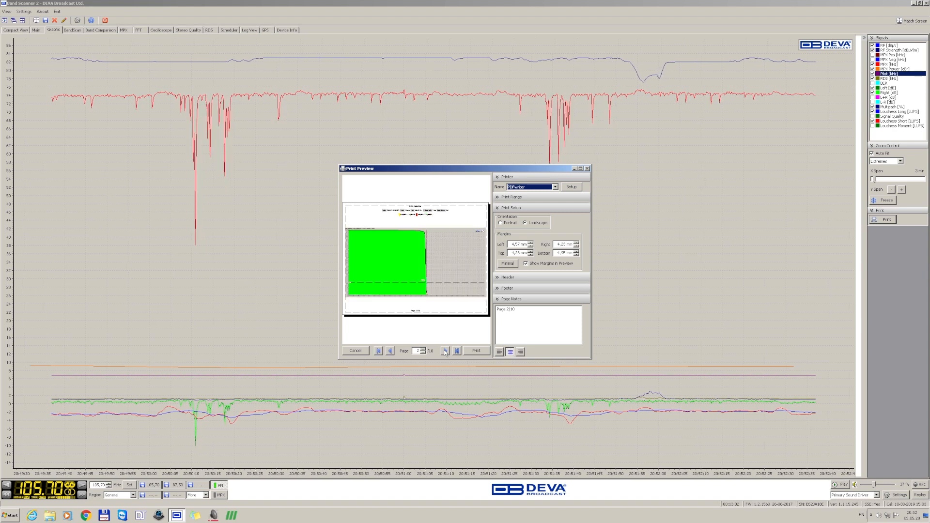
- Browse the preview through pages 2–10 and jump back to page 1
{"action": "left_click", "coordinate": [446, 350]}
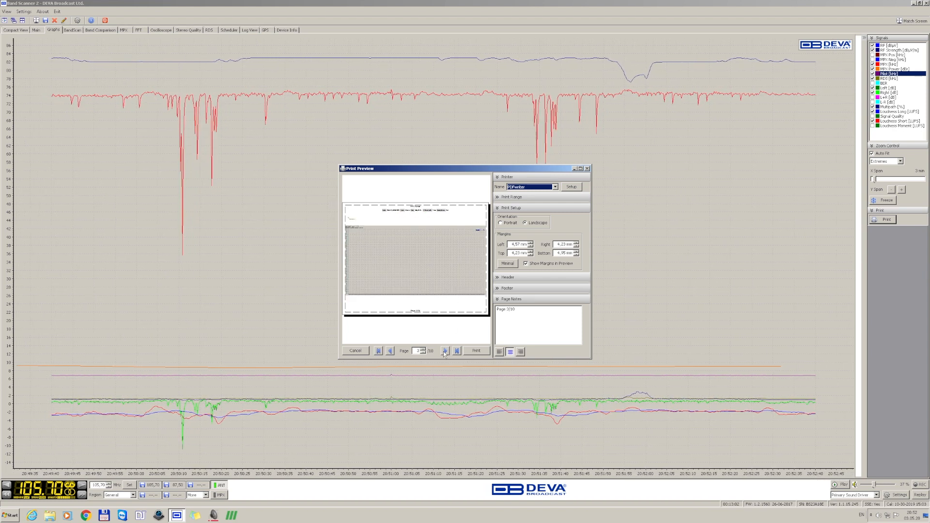
{"action": "left_click", "coordinate": [445, 350]}
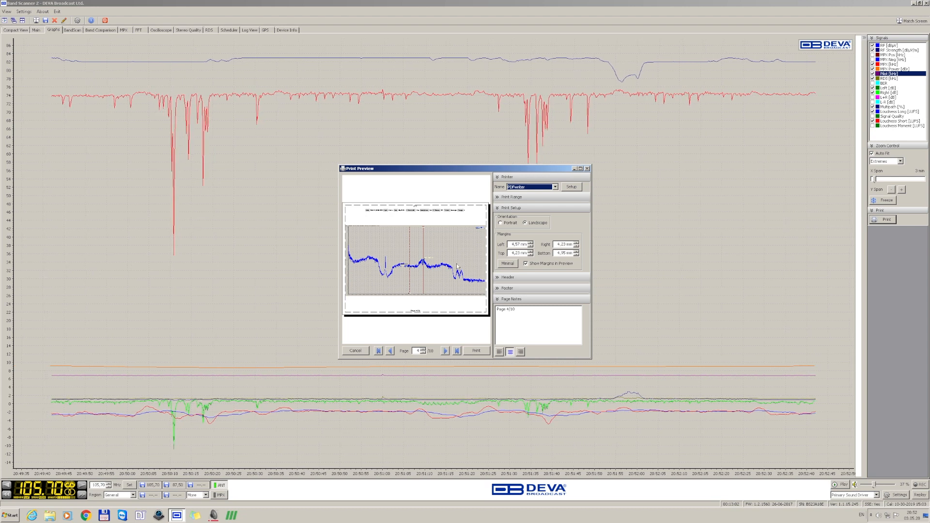
{"action": "left_click", "coordinate": [444, 350]}
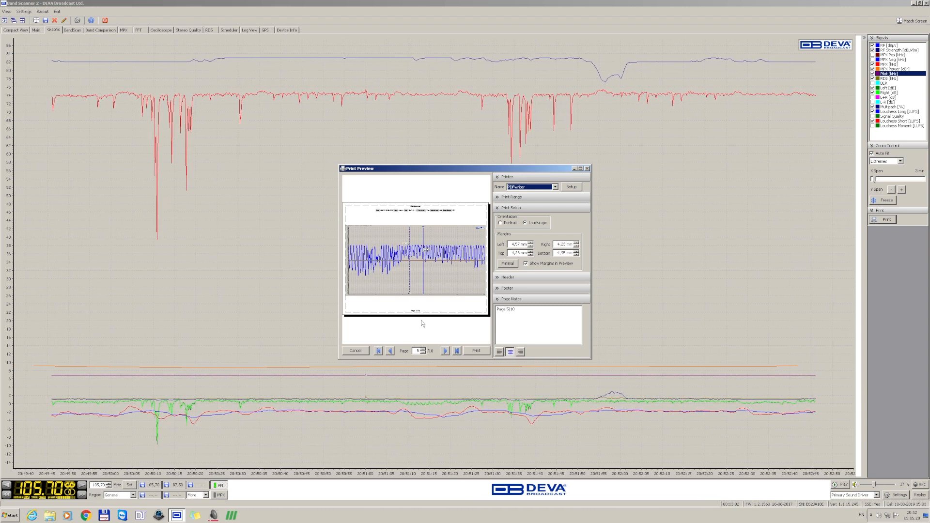
{"action": "left_click", "coordinate": [445, 351]}
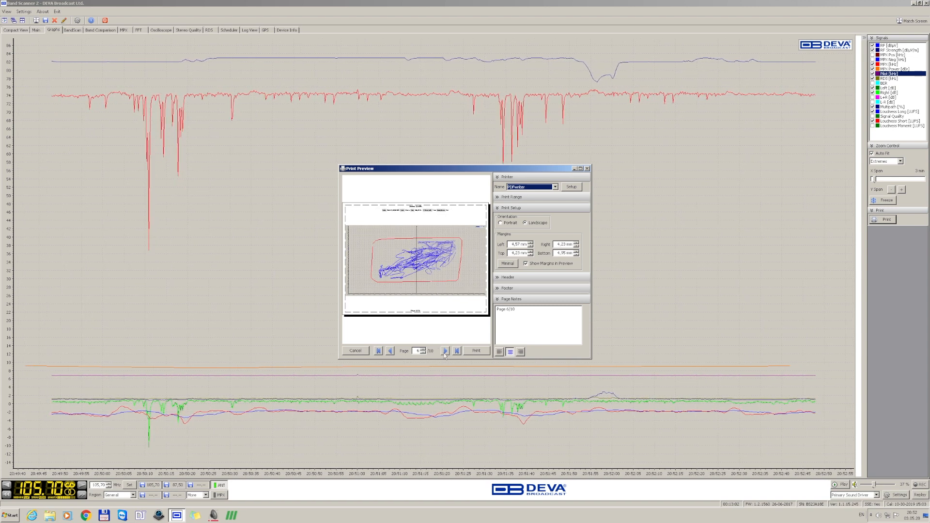
{"action": "left_click", "coordinate": [445, 350]}
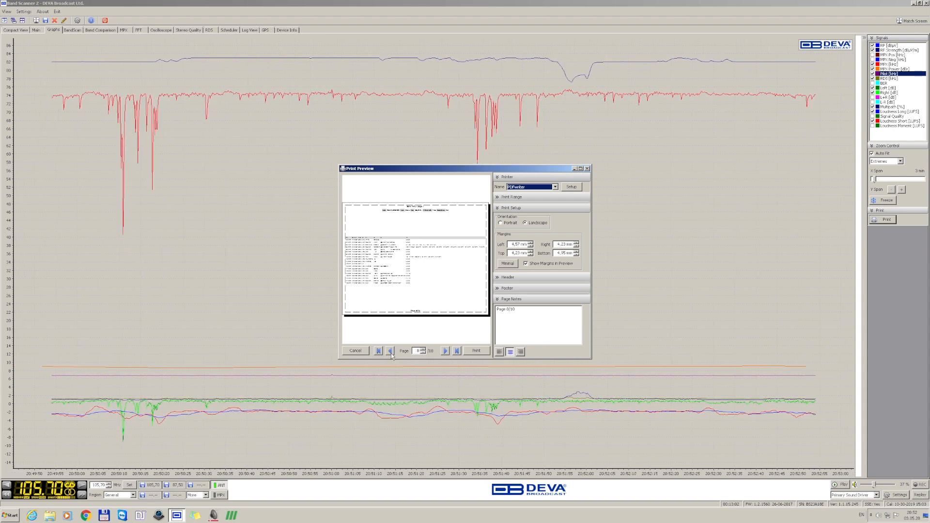
{"action": "left_click", "coordinate": [389, 351]}
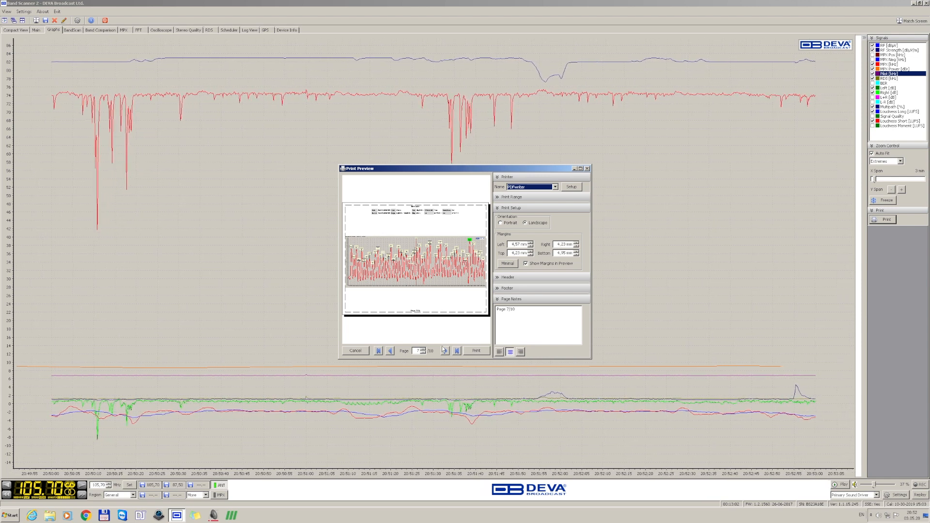
{"action": "left_click", "coordinate": [445, 350]}
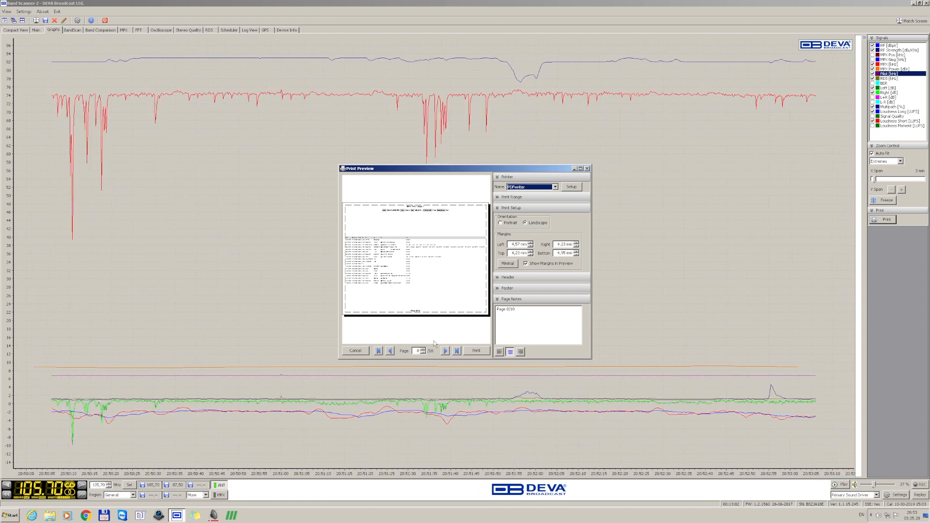
{"action": "left_click", "coordinate": [445, 351]}
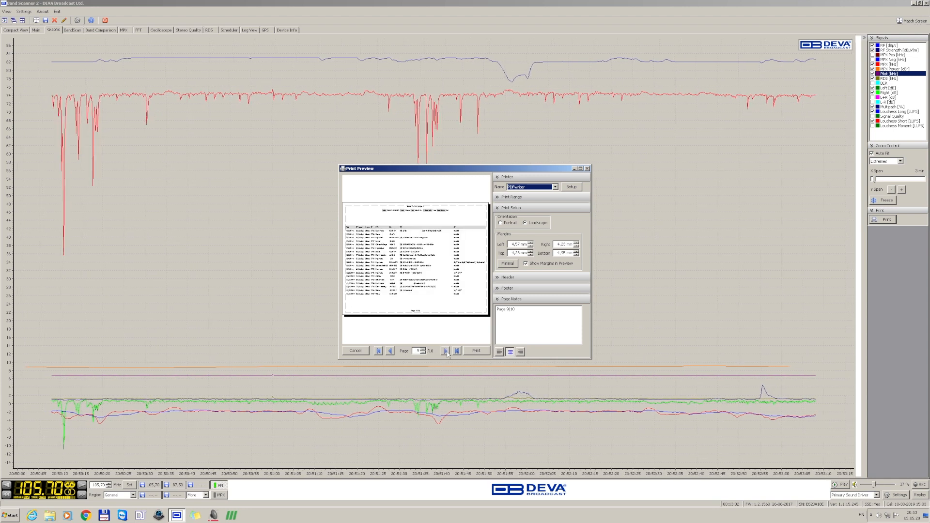
{"action": "left_click", "coordinate": [445, 351]}
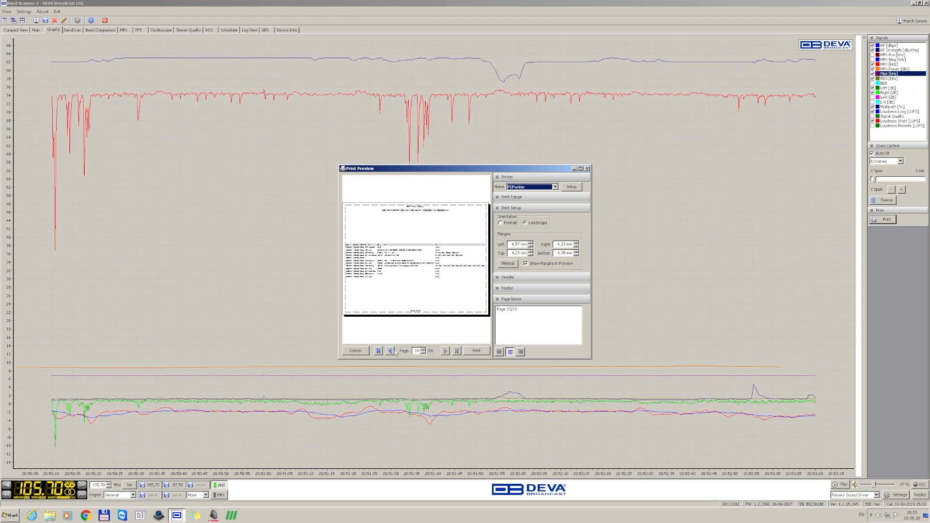
{"action": "left_click", "coordinate": [379, 350]}
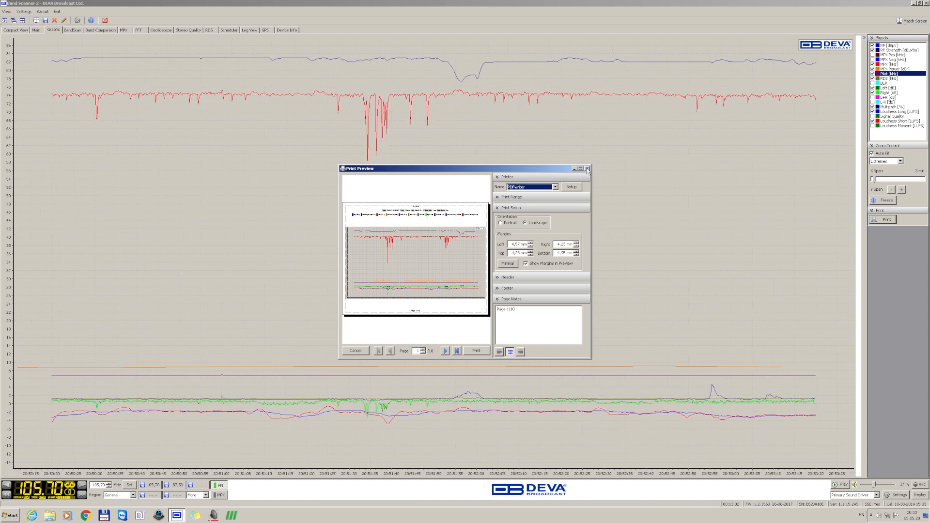
- Cancel the print preview and show the Compact View of readings
{"action": "left_click", "coordinate": [356, 350]}
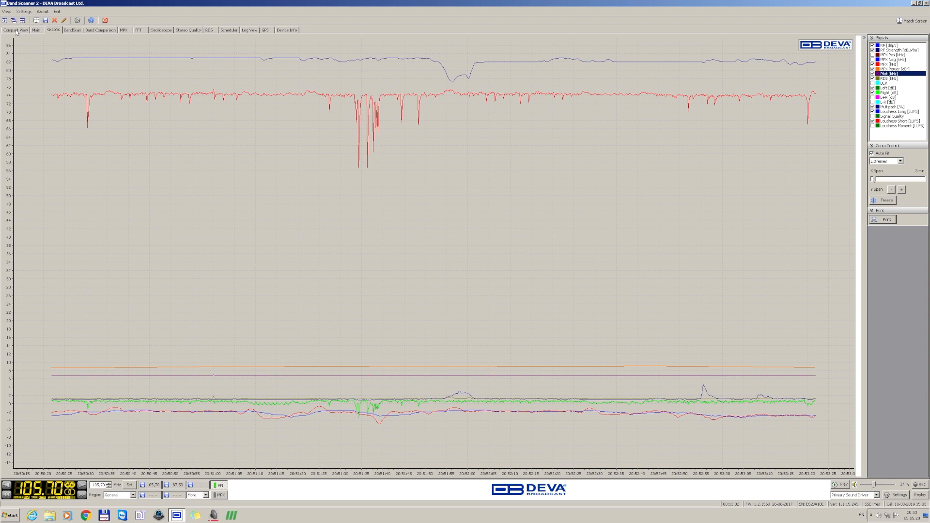
{"action": "left_click", "coordinate": [14, 30]}
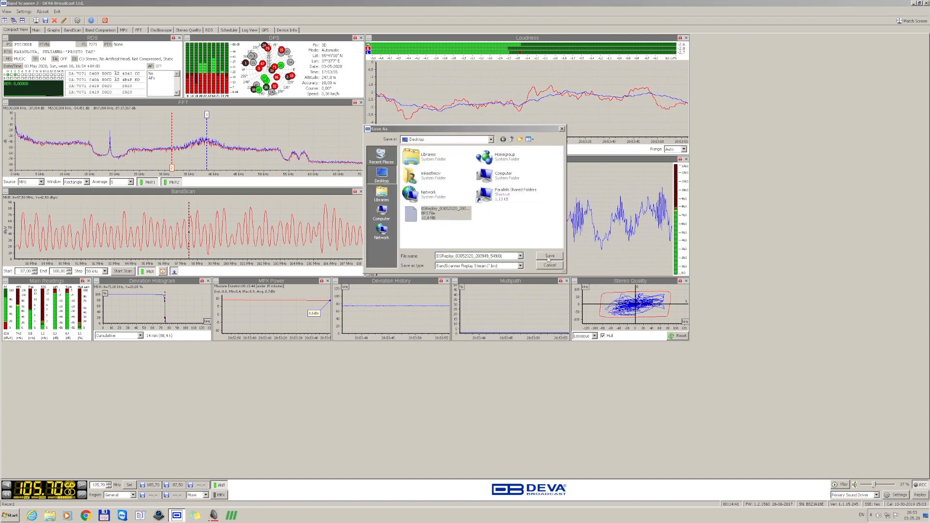
- Save the replay file to the Desktop, replacing the existing one, and skip opening a replay
{"action": "left_click", "coordinate": [548, 256]}
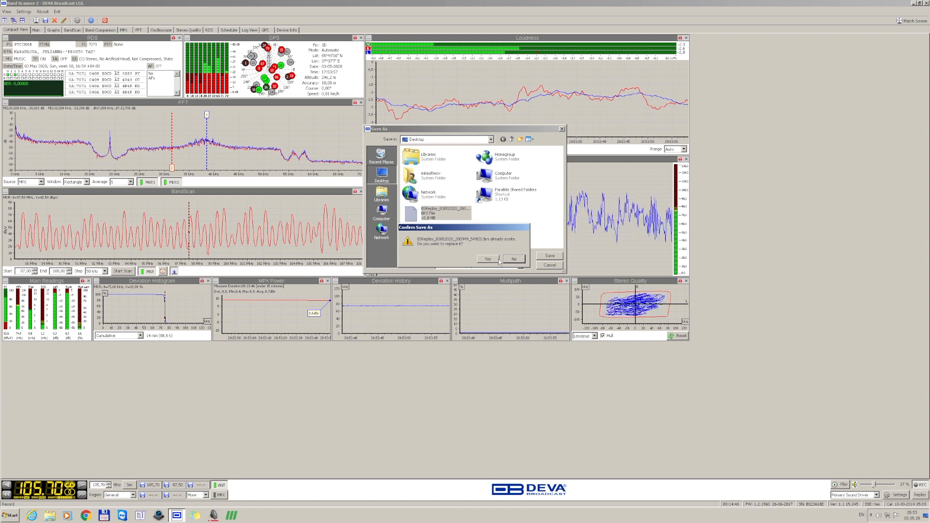
{"action": "left_click", "coordinate": [488, 259]}
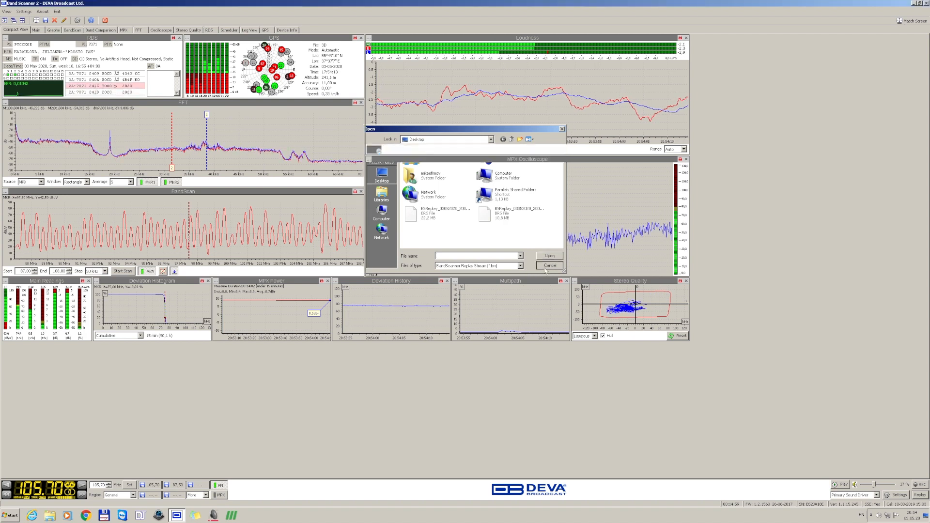
{"action": "left_click", "coordinate": [548, 266]}
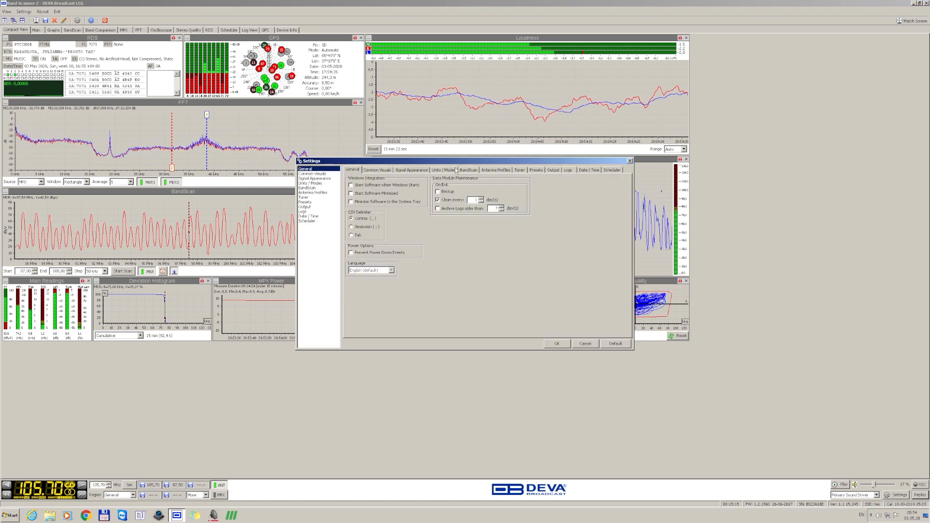
- Add an antenna profile, view the Tuner settings, then cancel without keeping changes
{"action": "left_click", "coordinate": [495, 169]}
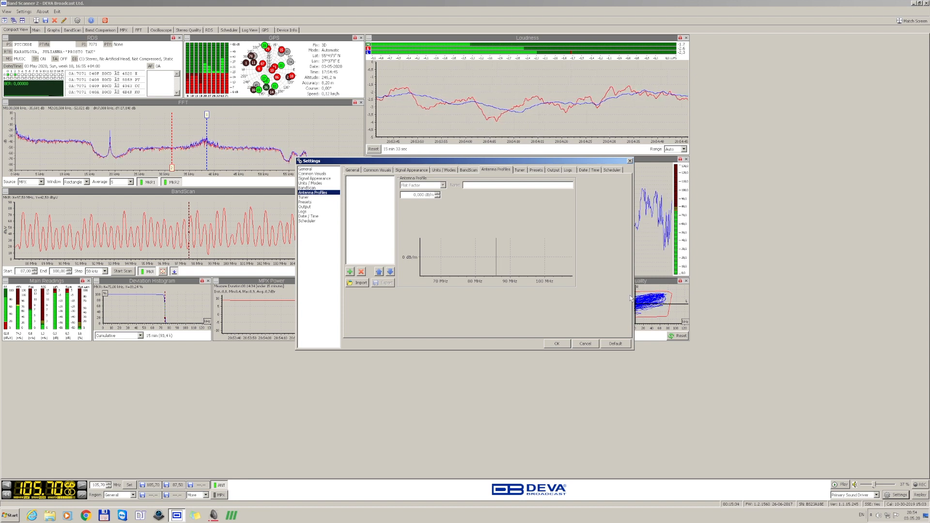
{"action": "left_click", "coordinate": [350, 271]}
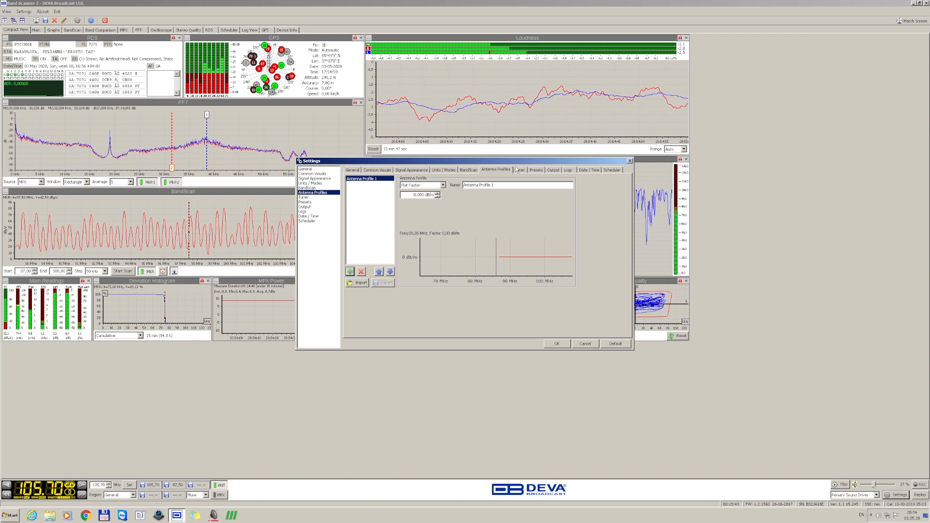
{"action": "left_click", "coordinate": [518, 169]}
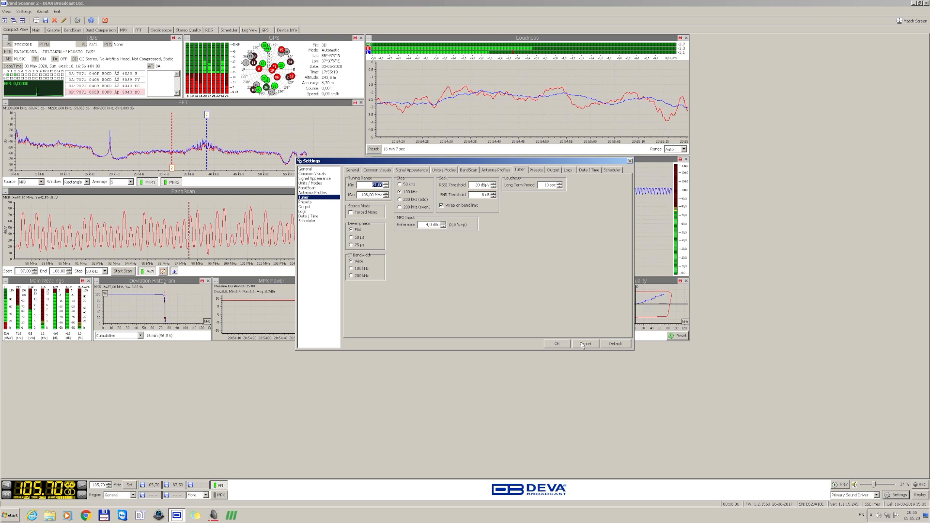
{"action": "left_click", "coordinate": [585, 343]}
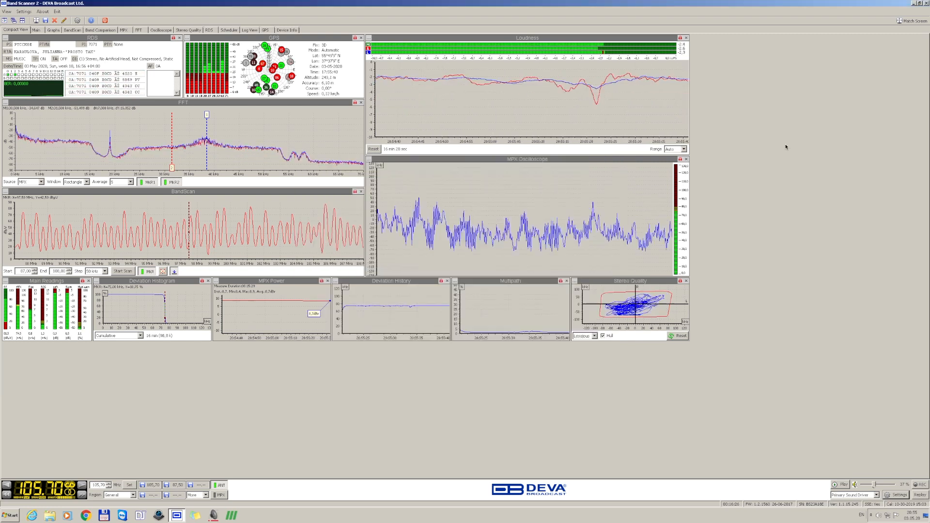